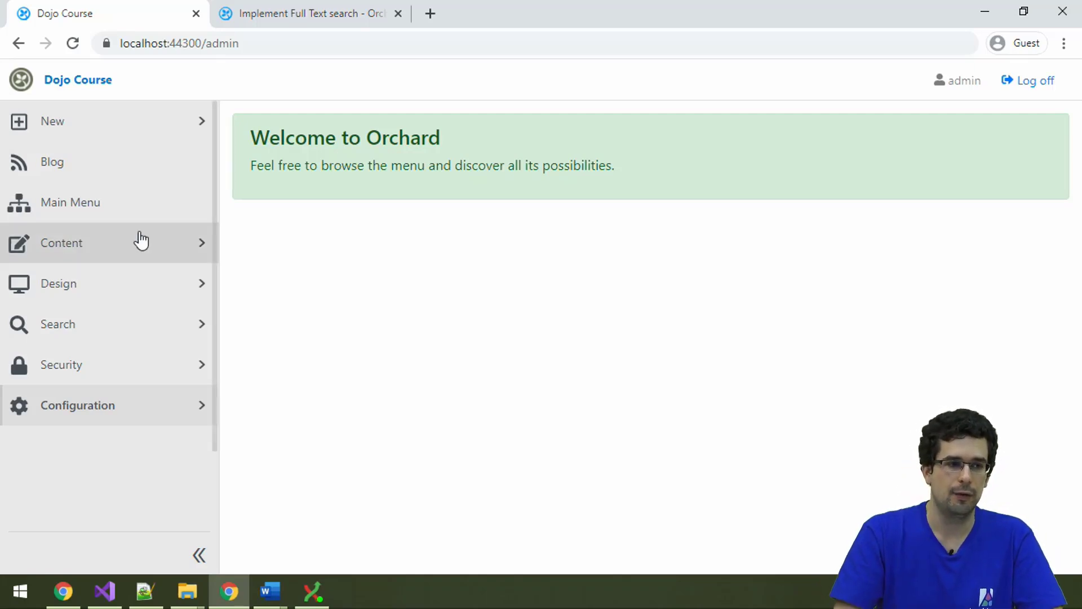
Filter the site features list by 'lucen' to confirm the Lucene feature is enabled
left_click(77, 405)
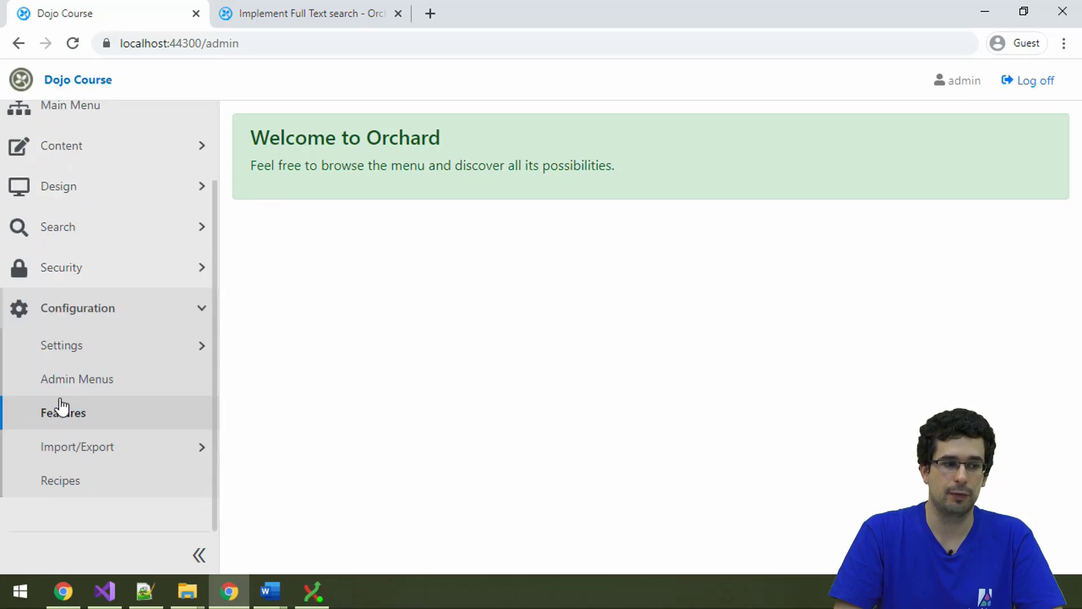
left_click(63, 412)
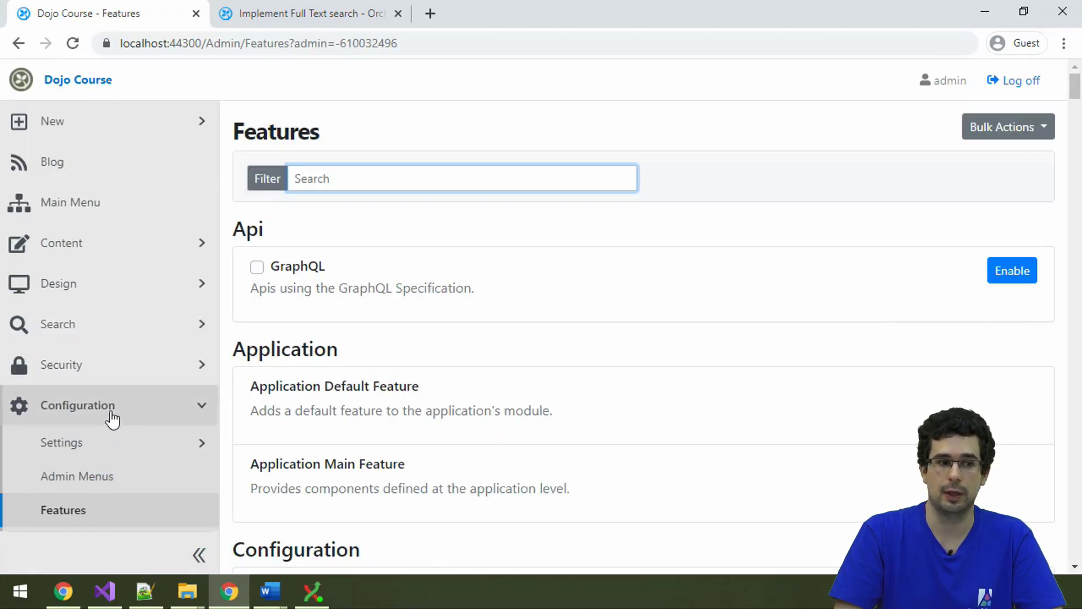
type("se")
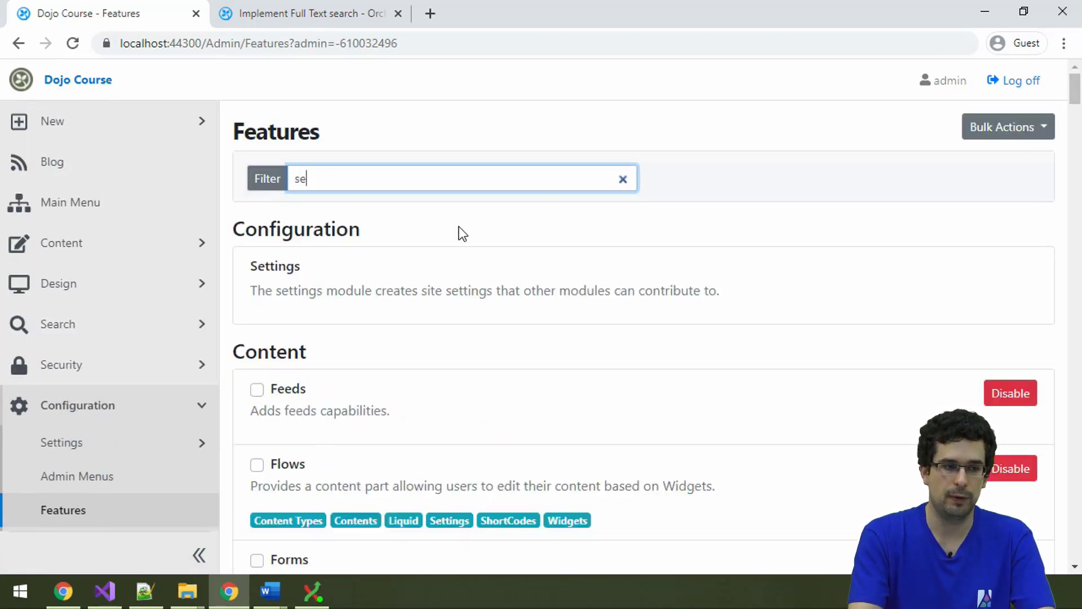
type("lucen")
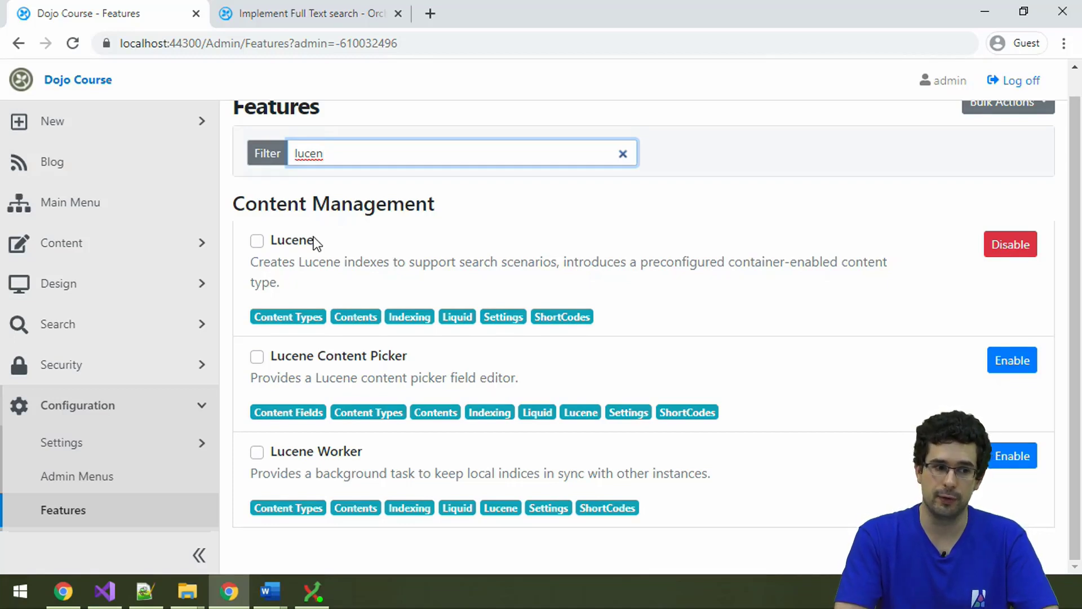
mouse_move(814, 290)
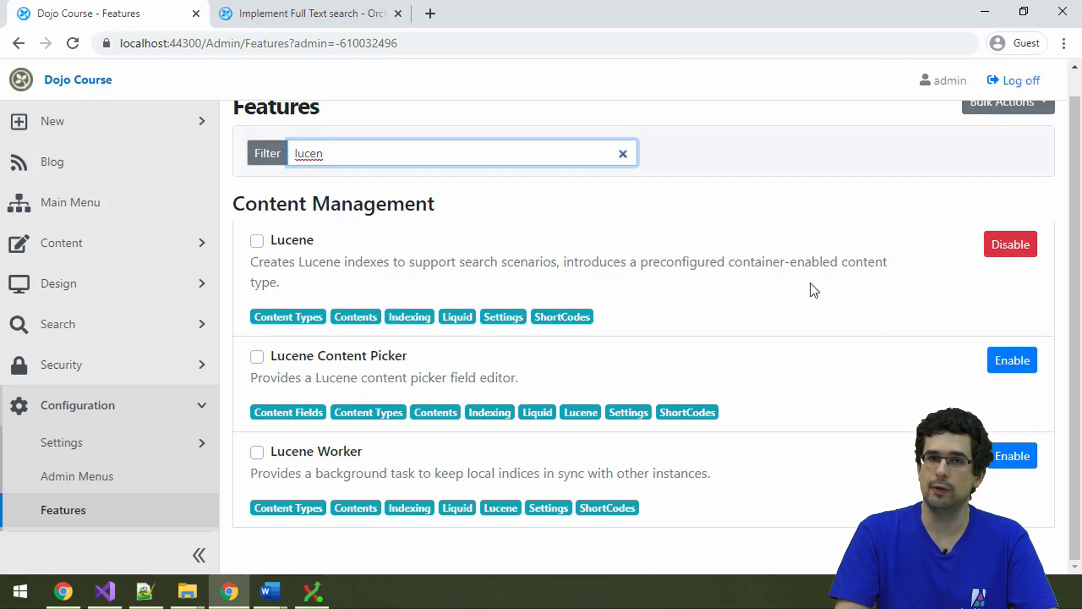
Change the feature filter to 'index' to confirm Indexing is enabled
left_click(409, 153)
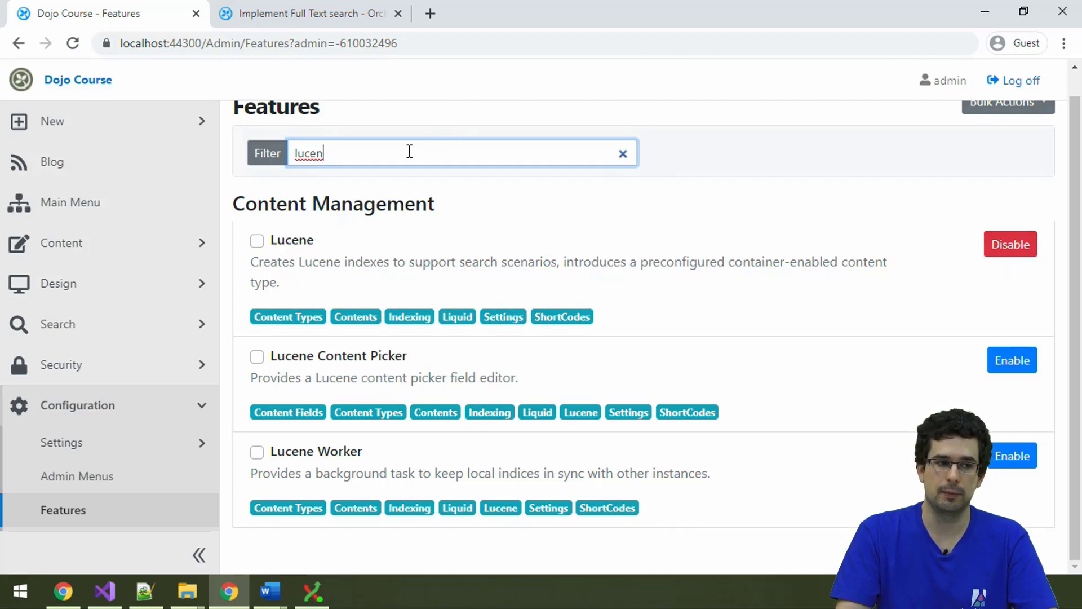
type("index")
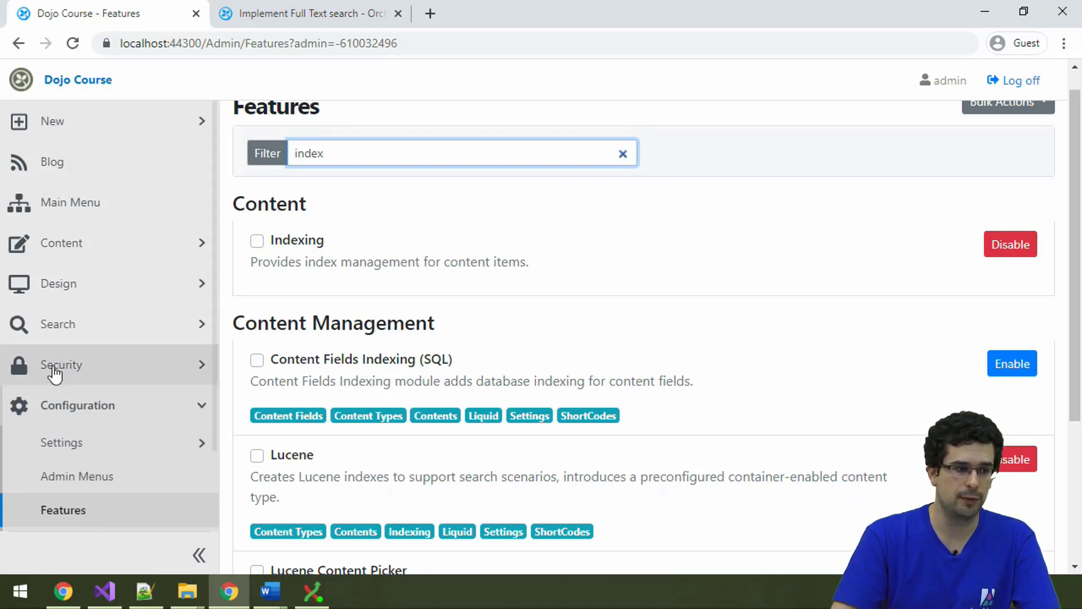
left_click(58, 324)
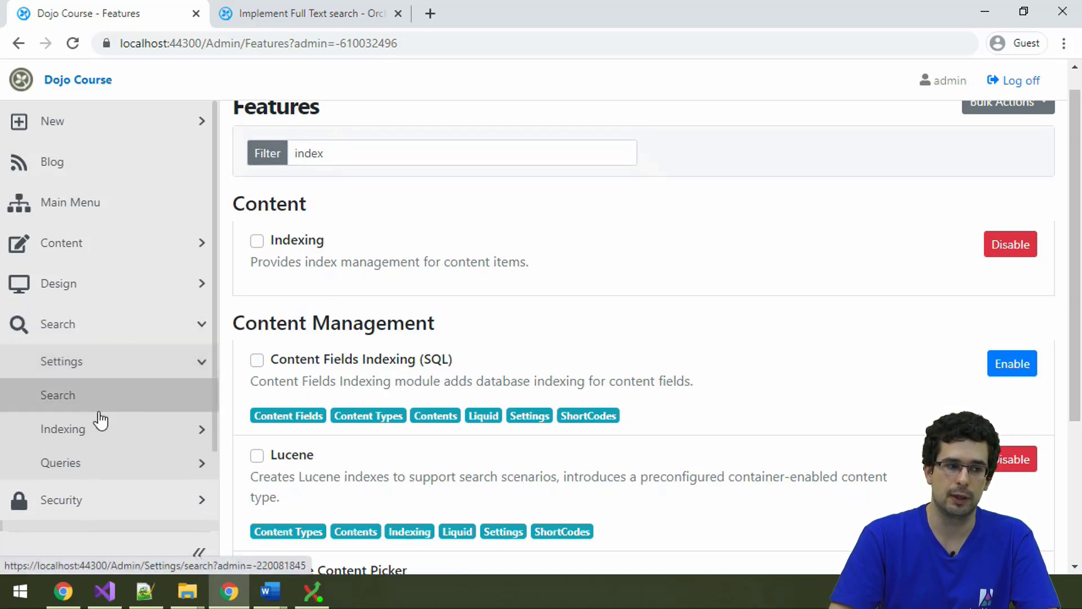
Review search settings: default index 'Search', searched field Content.ContentItem.FullText
left_click(58, 394)
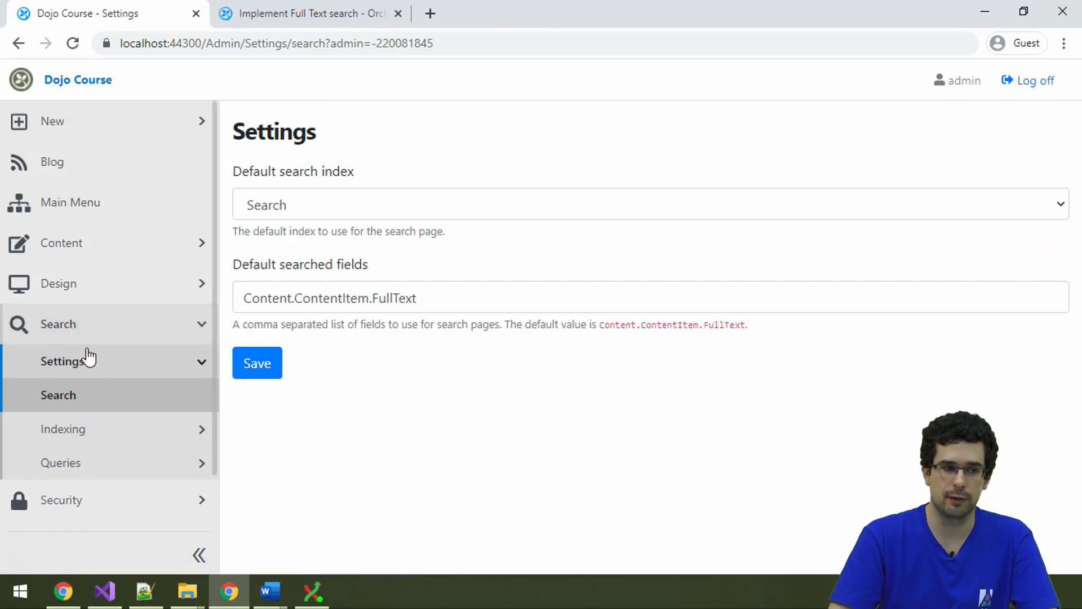
mouse_move(314, 333)
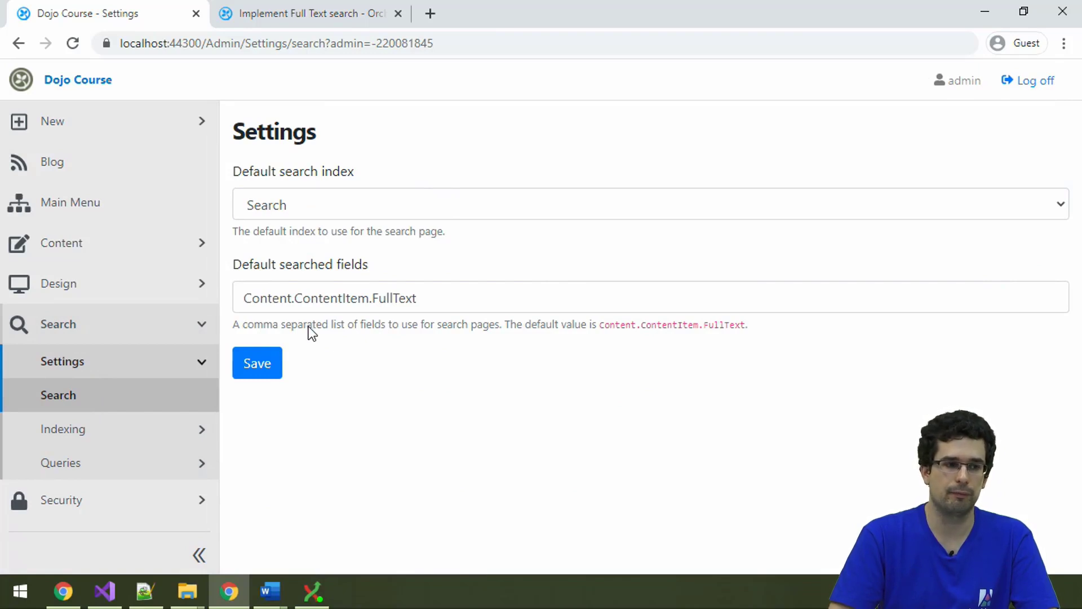
mouse_move(404, 185)
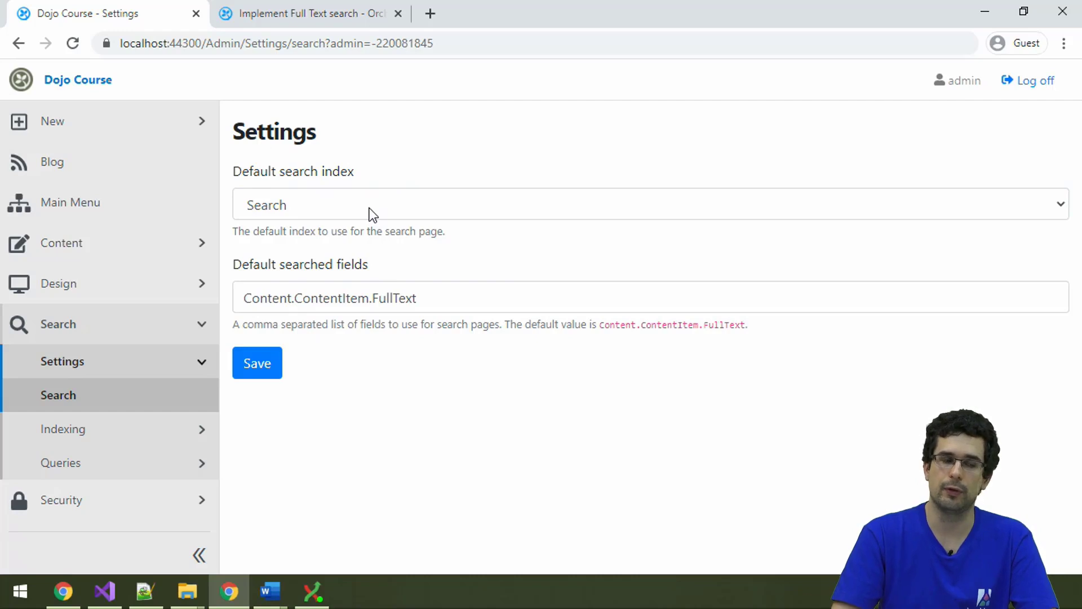
mouse_move(264, 201)
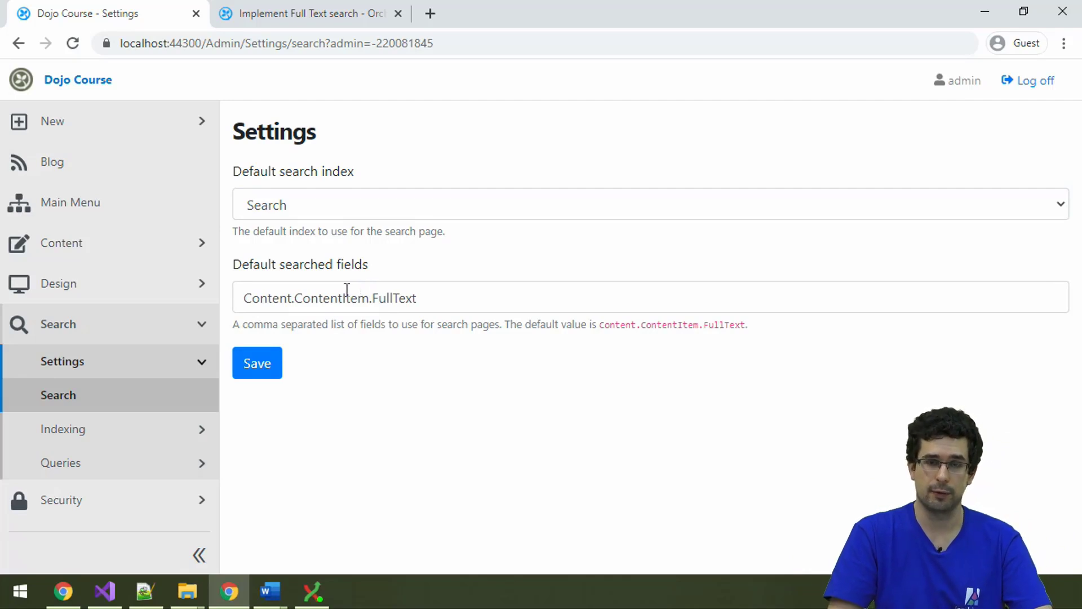
mouse_move(182, 335)
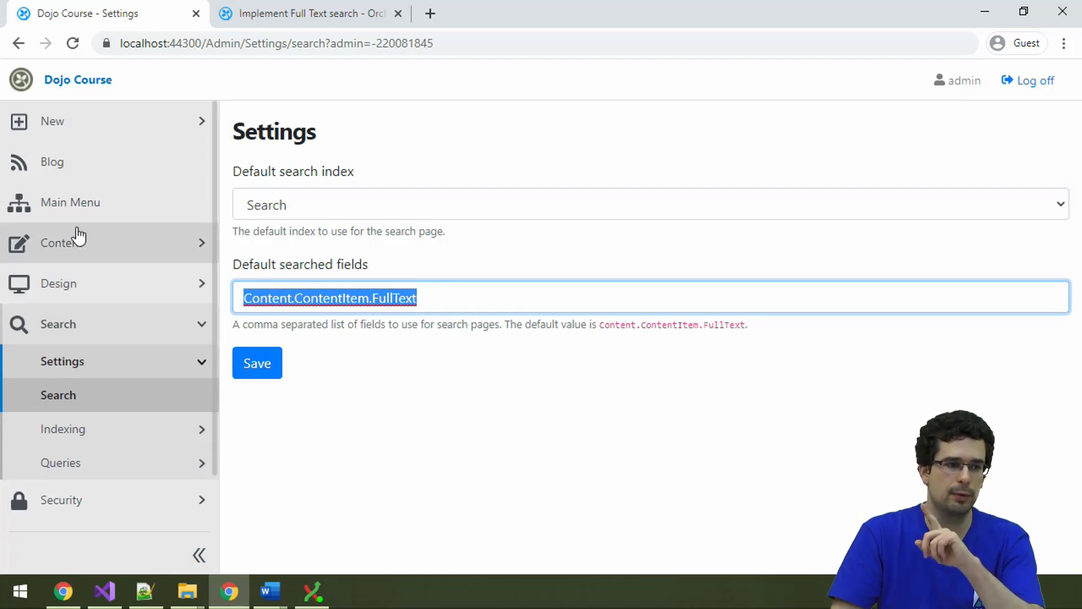
left_click(62, 243)
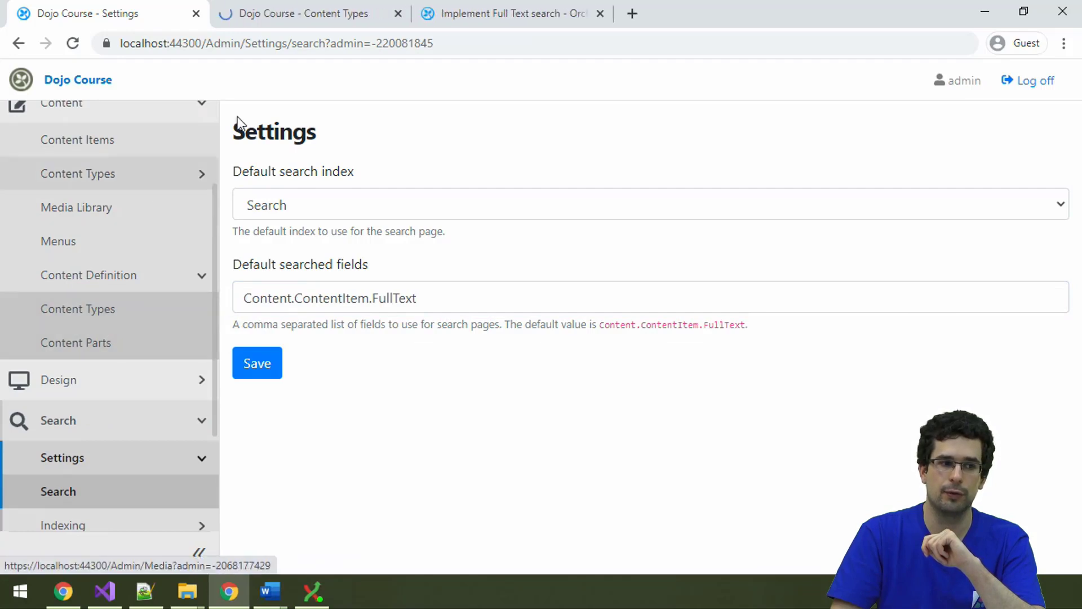
Show the Blog Post type's Full-text options, including display text and body parts
left_click(297, 13)
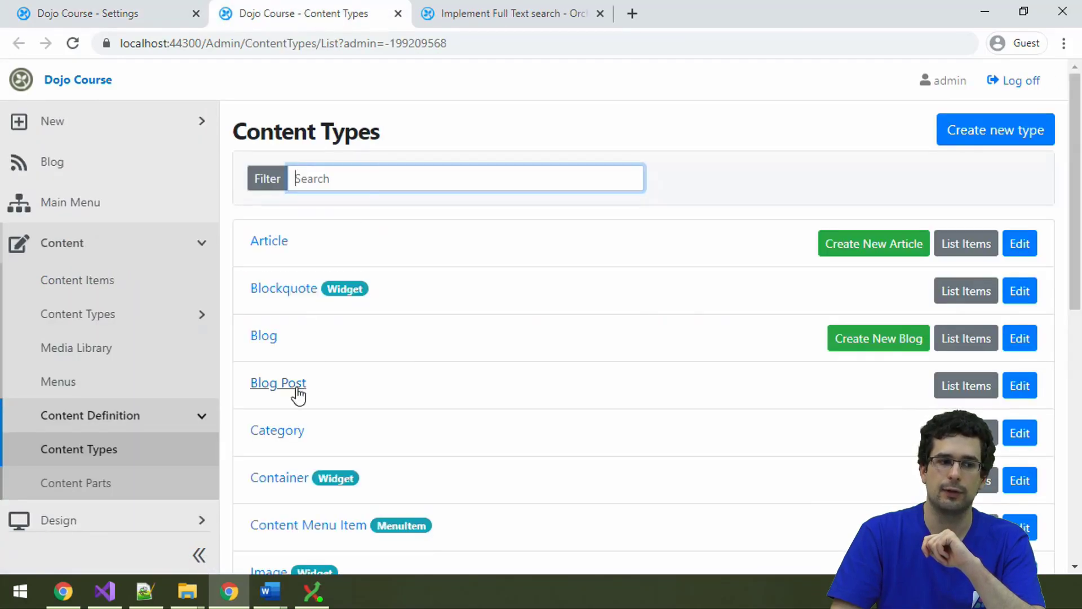
left_click(277, 384)
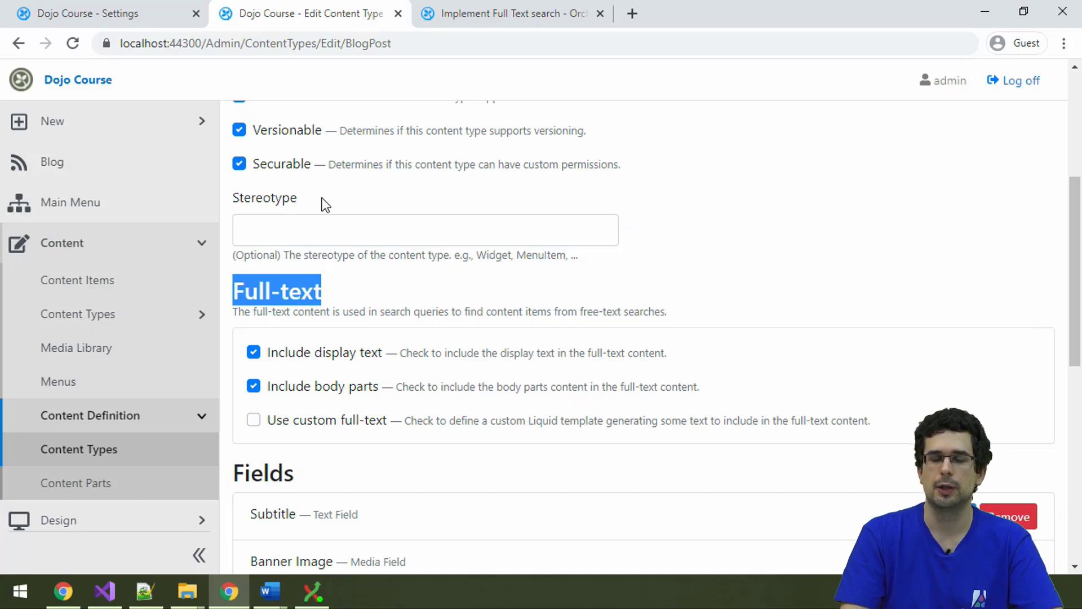
scroll("down", 3)
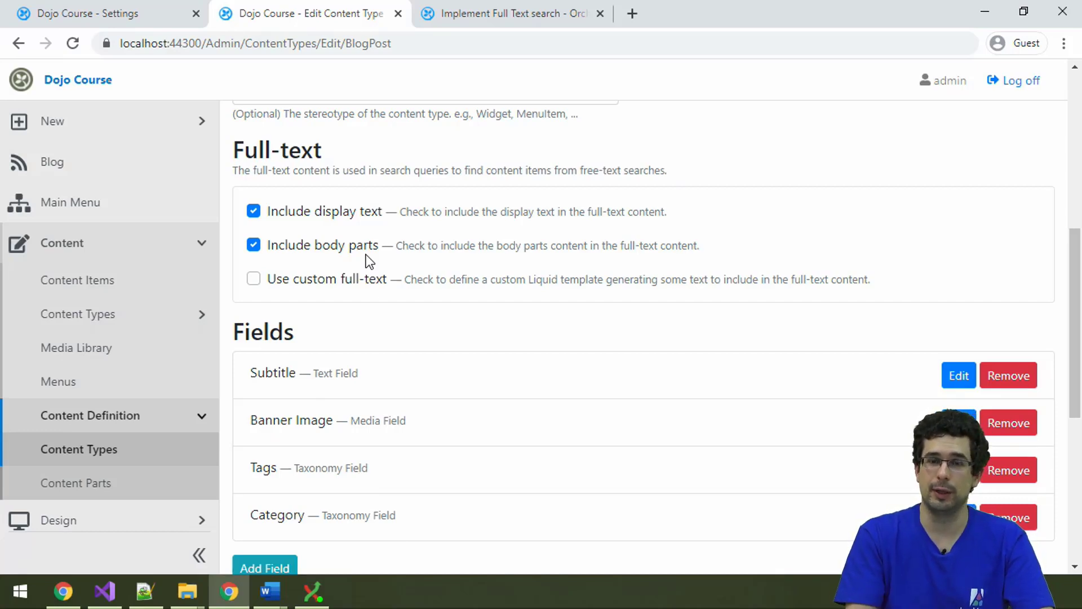
mouse_move(123, 171)
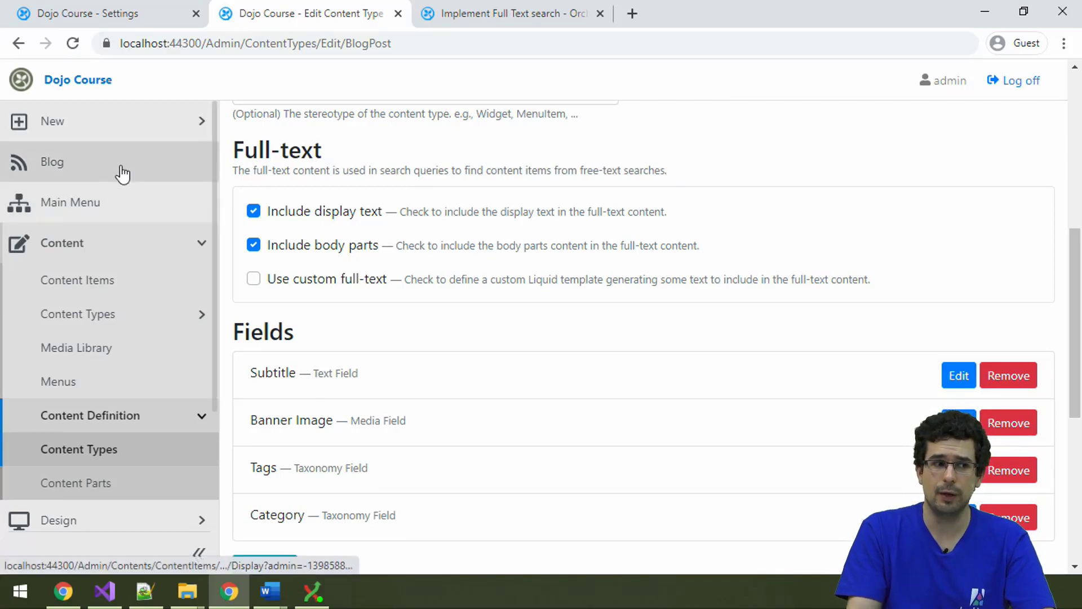
Inspect the exploration blog post's body and subtitle, then return to Blog Post type settings
left_click(52, 162)
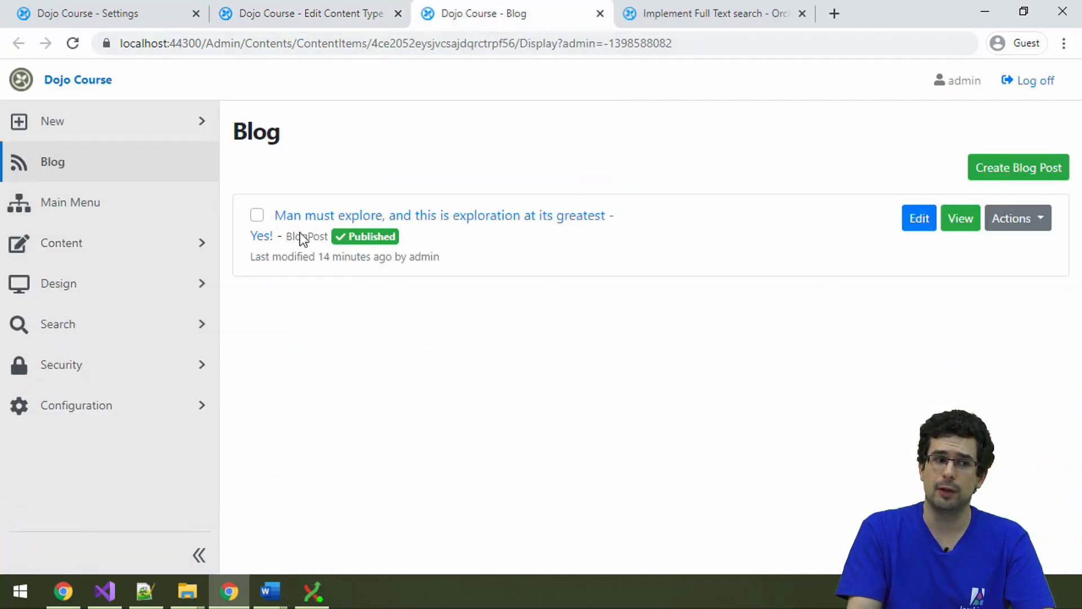
left_click(919, 218)
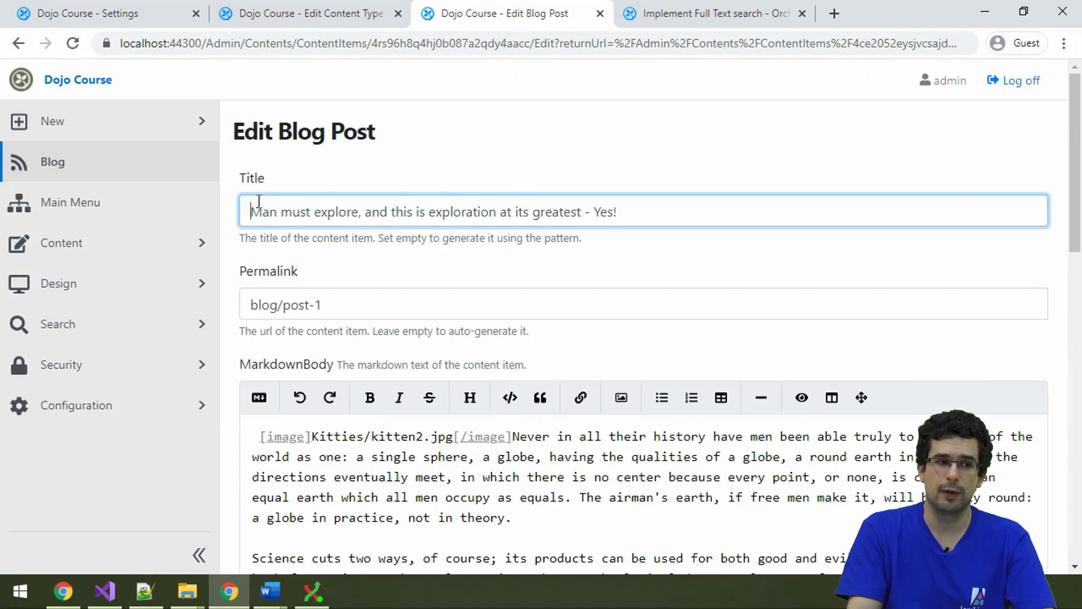
scroll("down", 3)
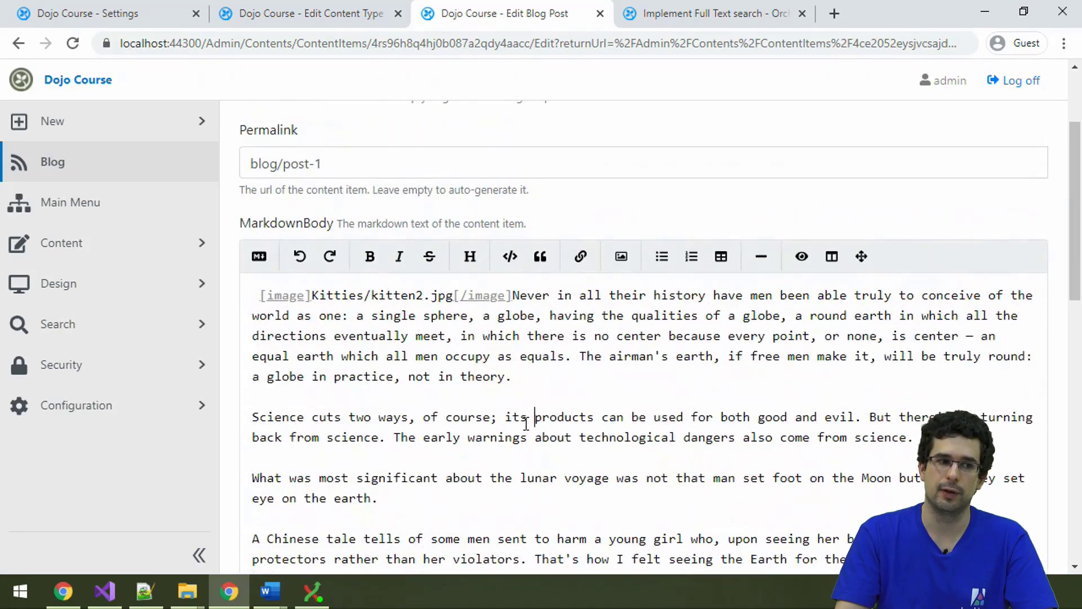
scroll("down", 3)
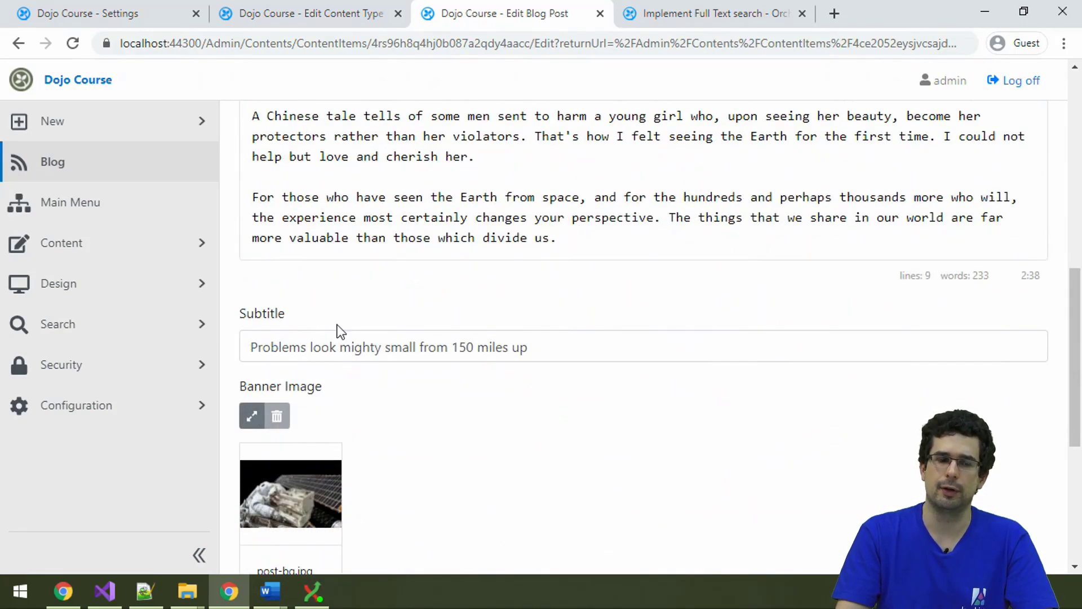
triple_click(387, 346)
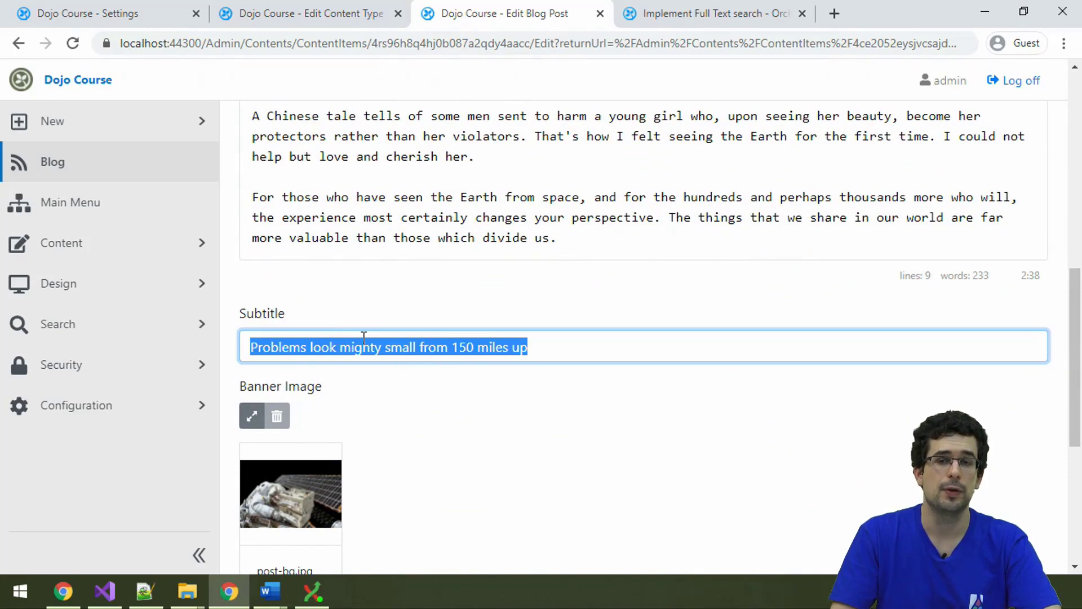
left_click(307, 13)
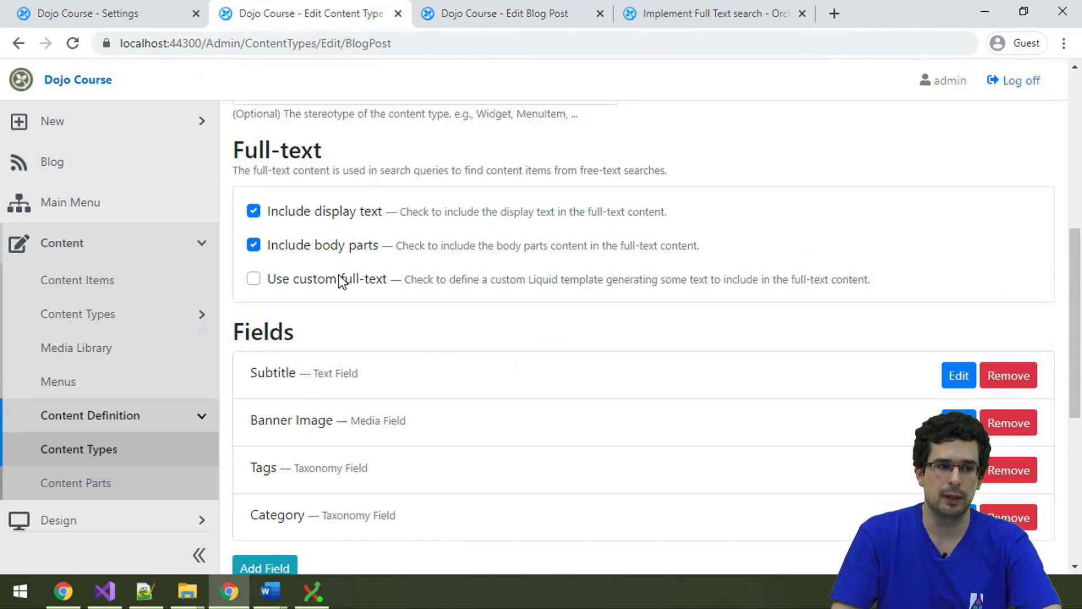
Enable 'Use custom full-text' to read its Liquid hint, then uncheck it again
left_click(253, 278)
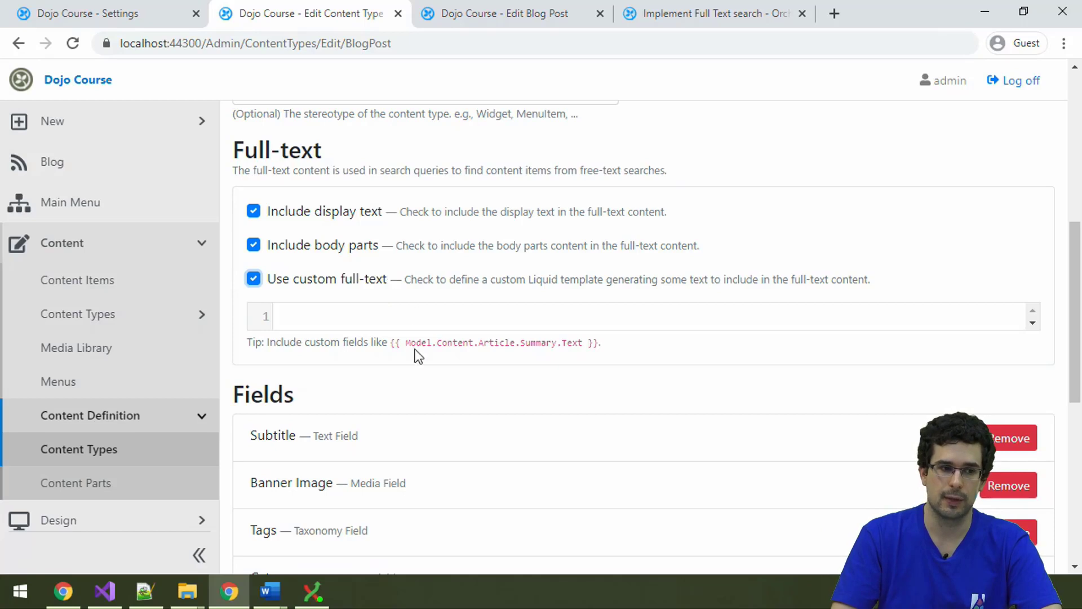
double_click(543, 279)
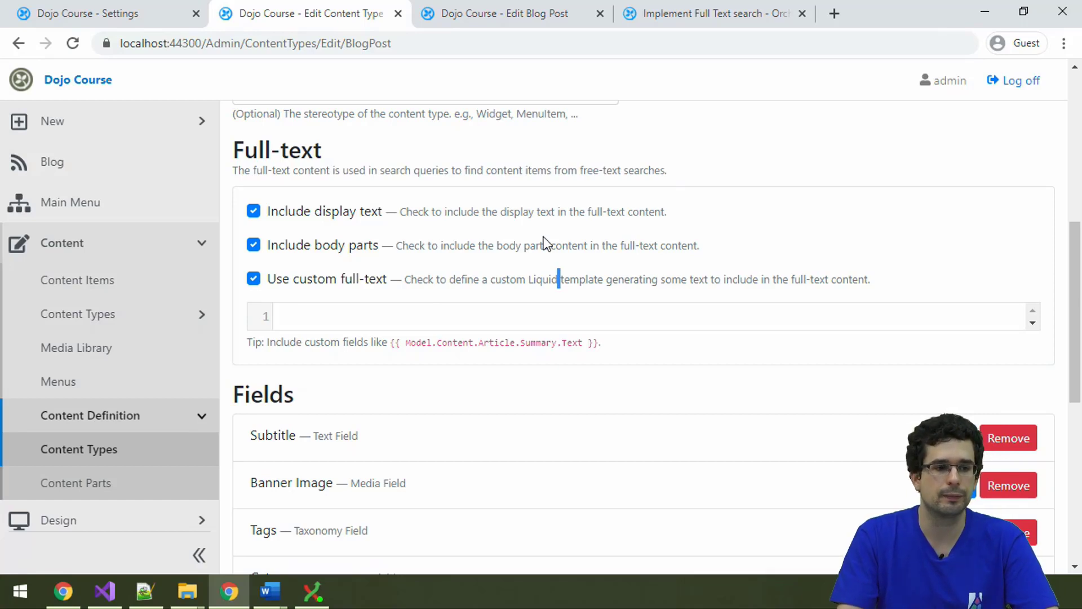
mouse_move(390, 348)
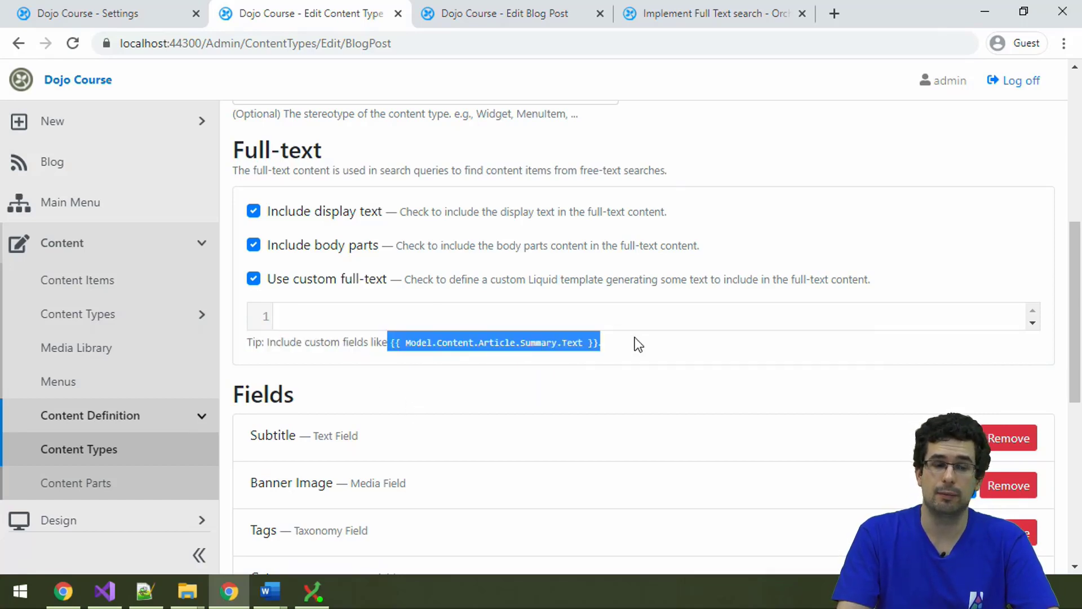
mouse_move(627, 358)
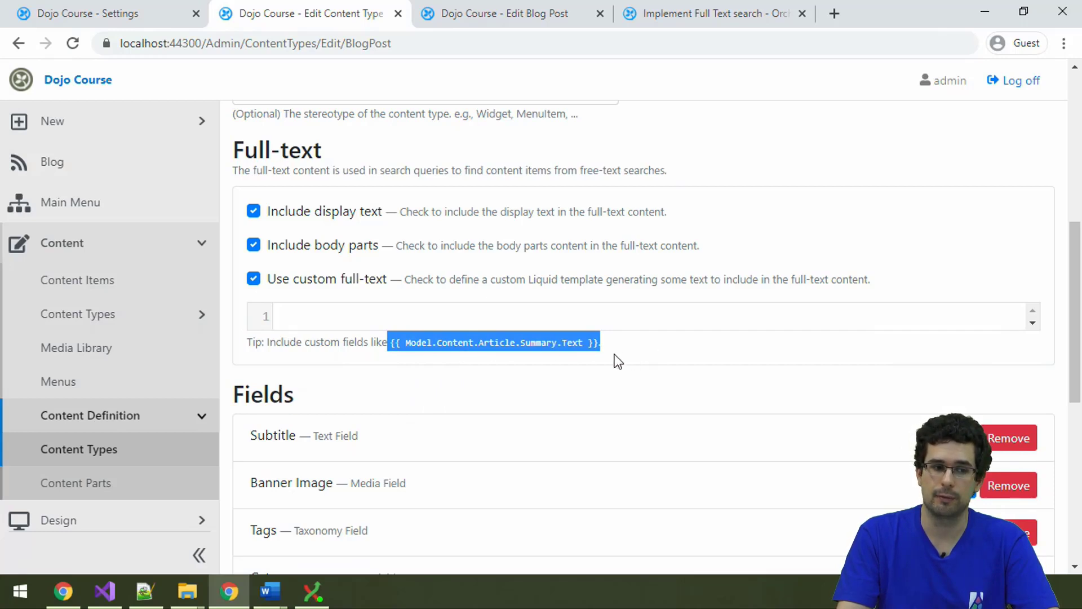
mouse_move(462, 362)
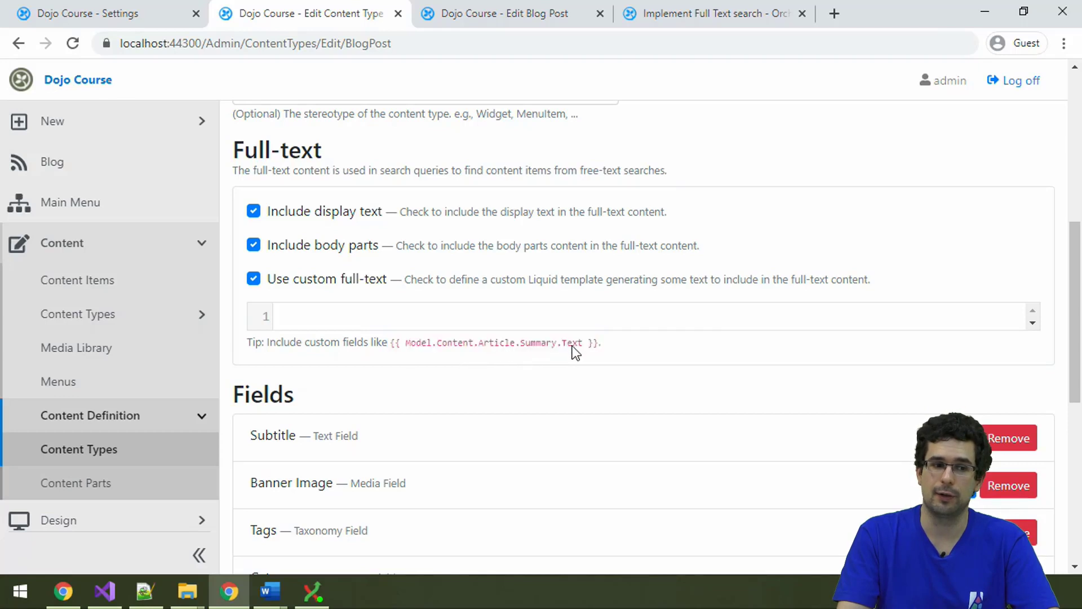
double_click(537, 343)
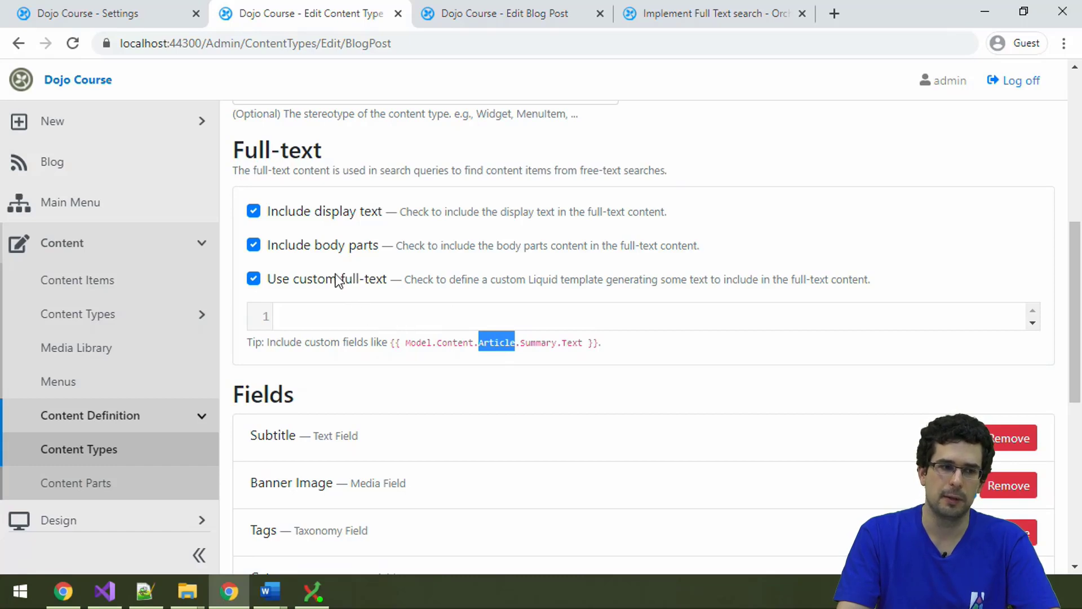
left_click(252, 279)
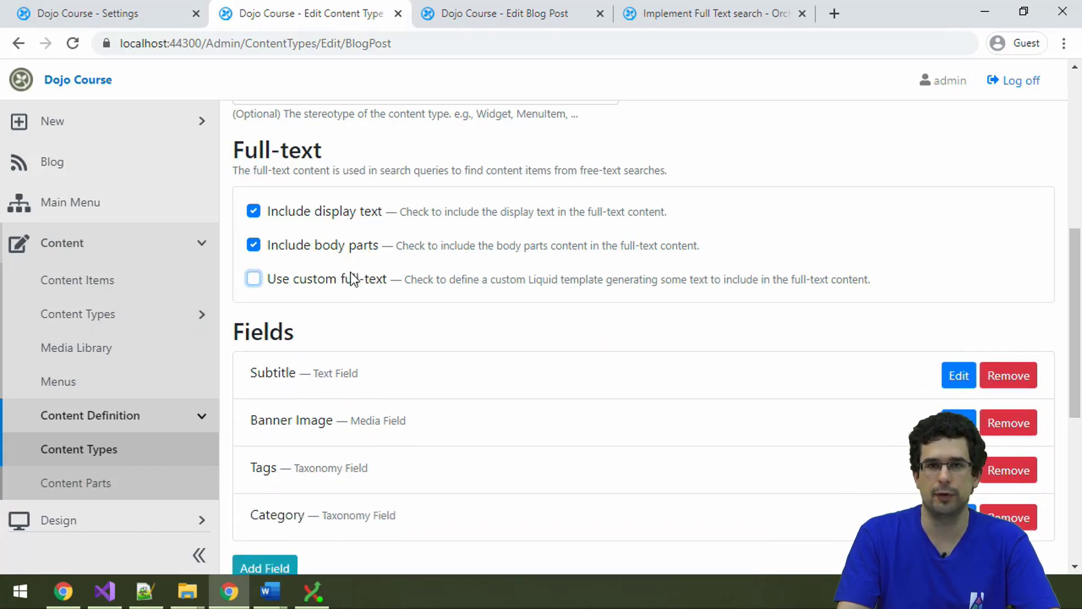
Close the Blog Post type editor and show Lucene Indices, listing only 'Search'
left_click(103, 13)
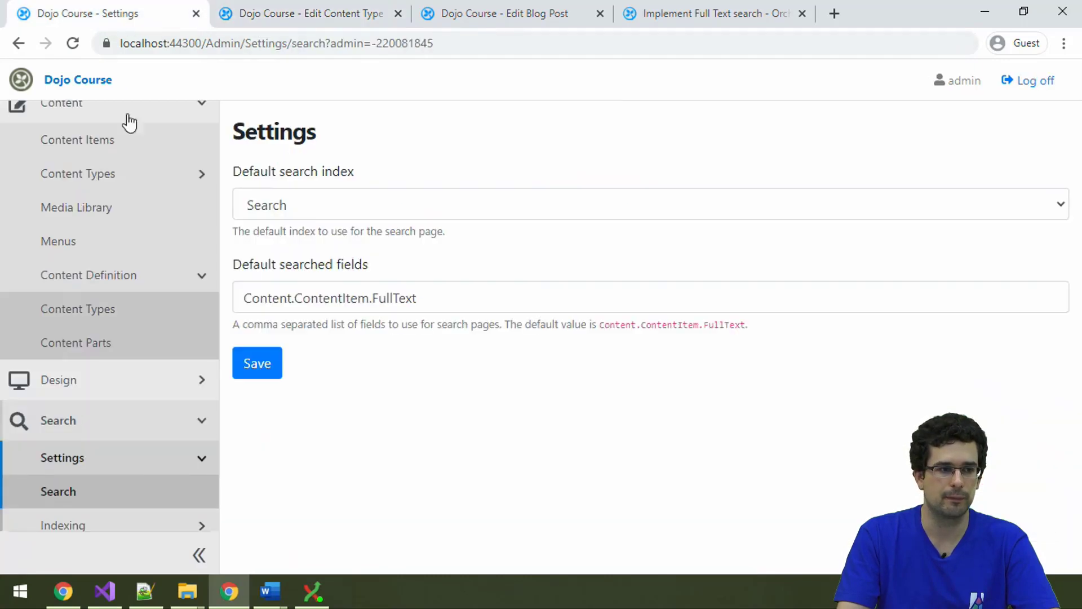
scroll("down", 3)
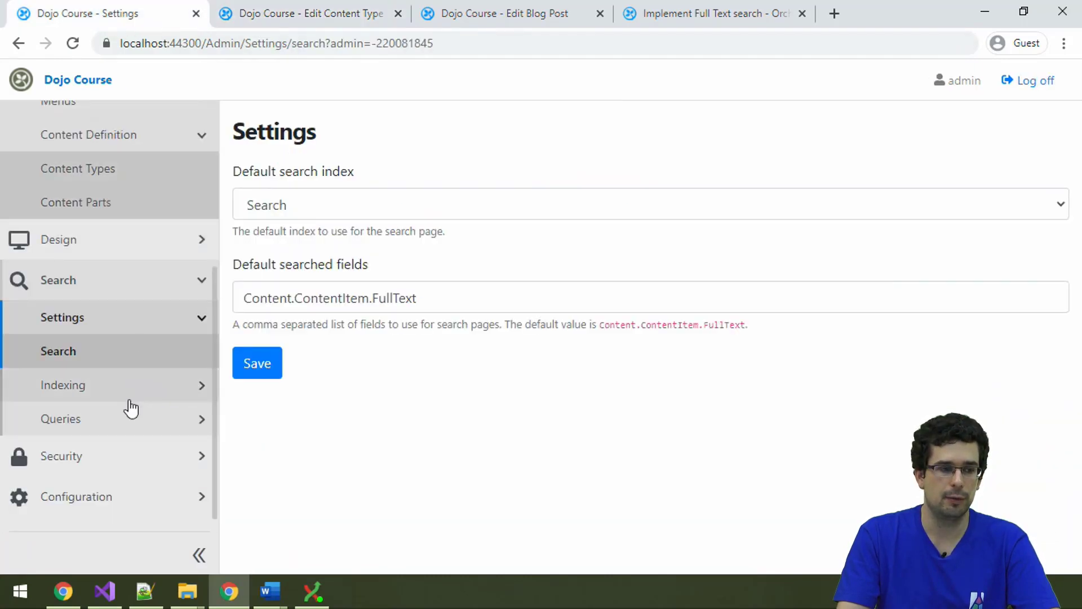
left_click(397, 13)
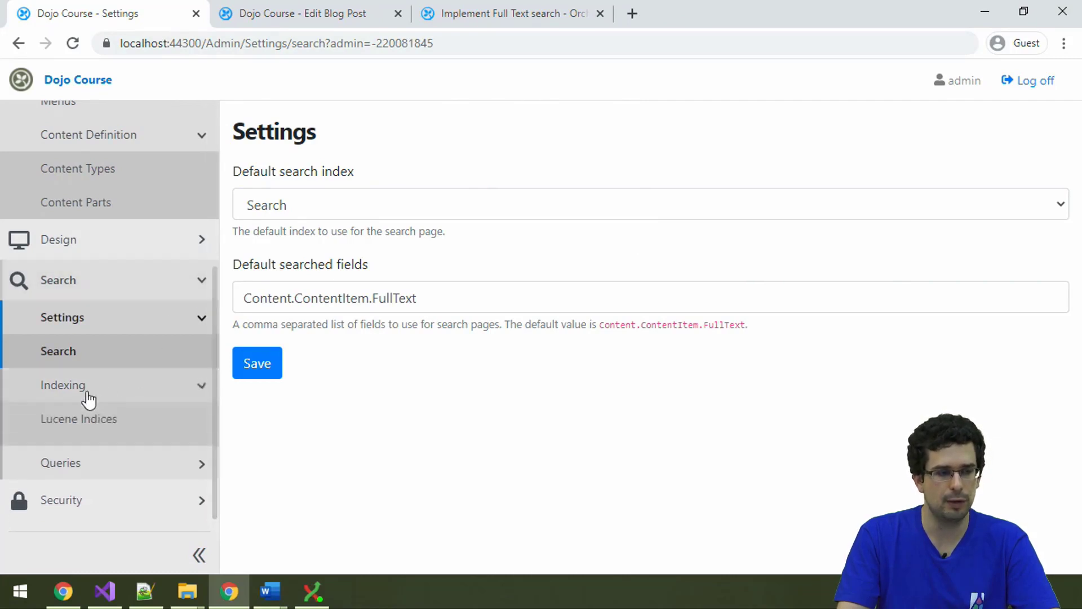
left_click(79, 419)
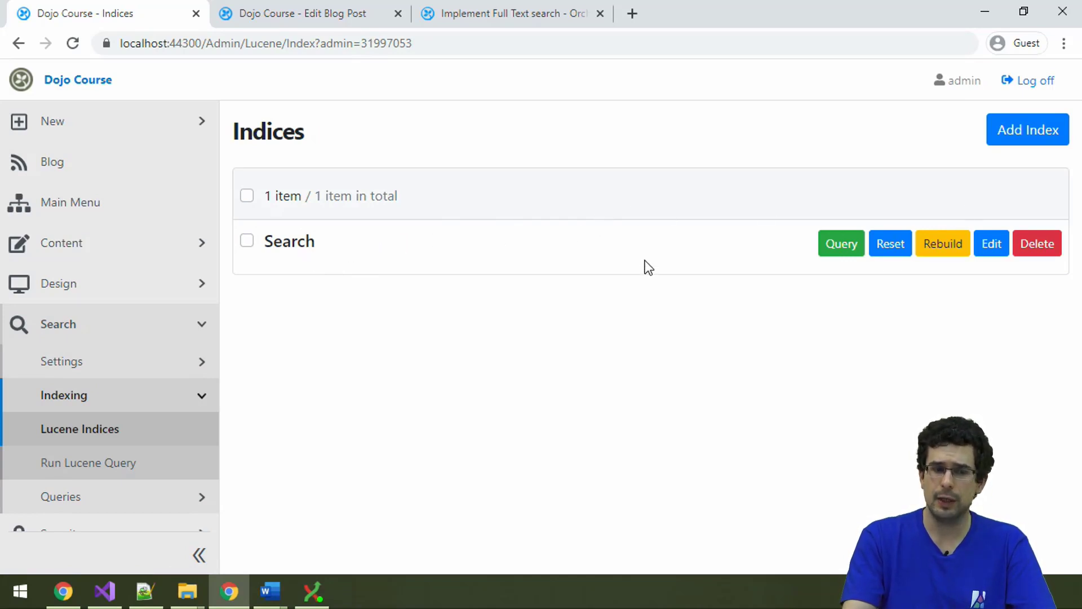
mouse_move(605, 271)
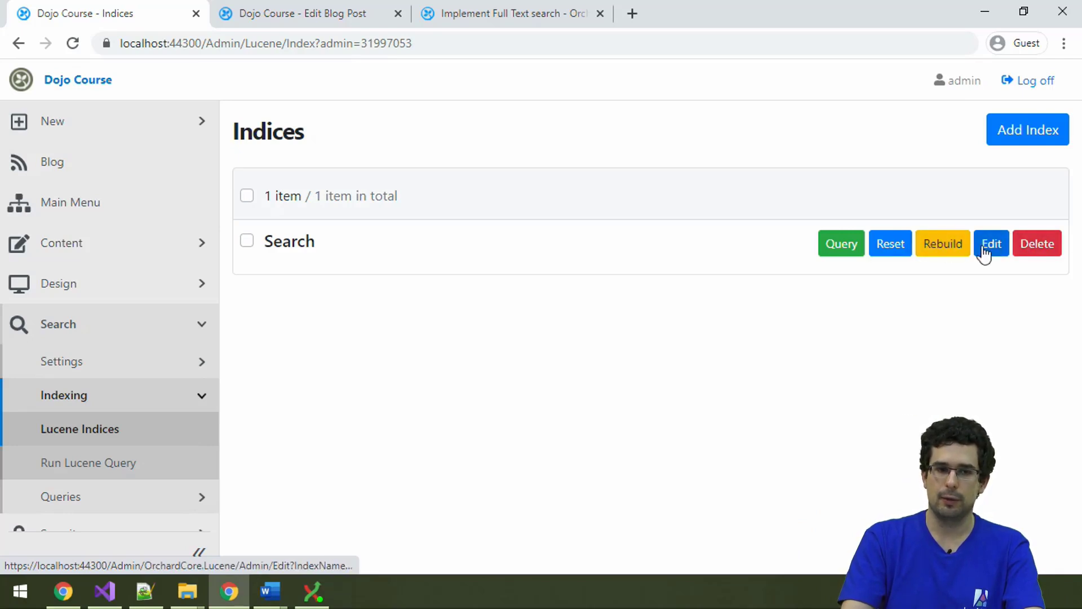
Inspect the Search index's standard analyzer, any-culture setting and indexed content types
left_click(991, 242)
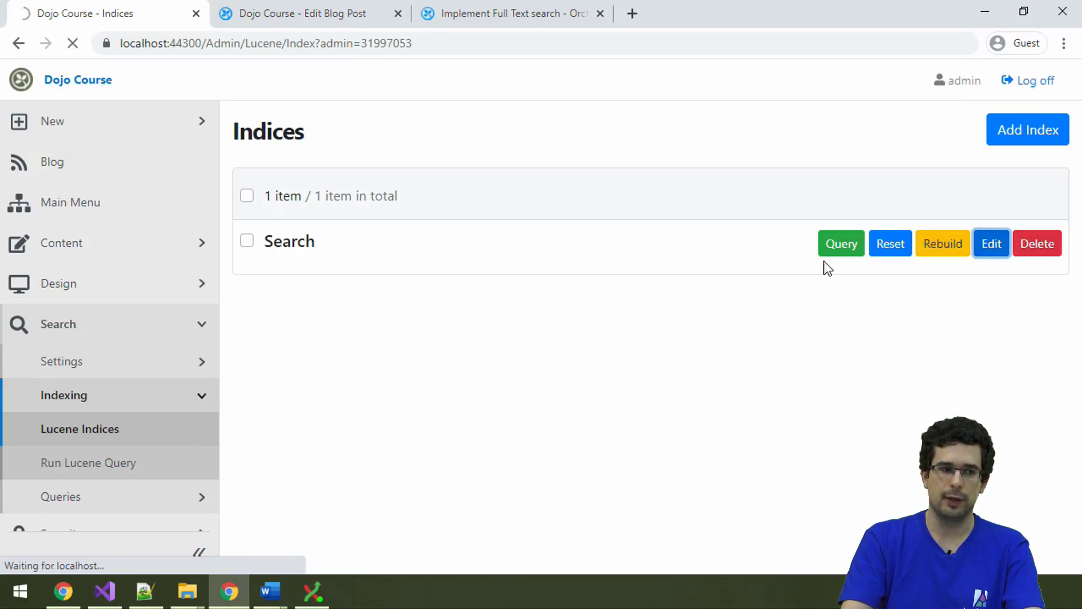
left_click(990, 243)
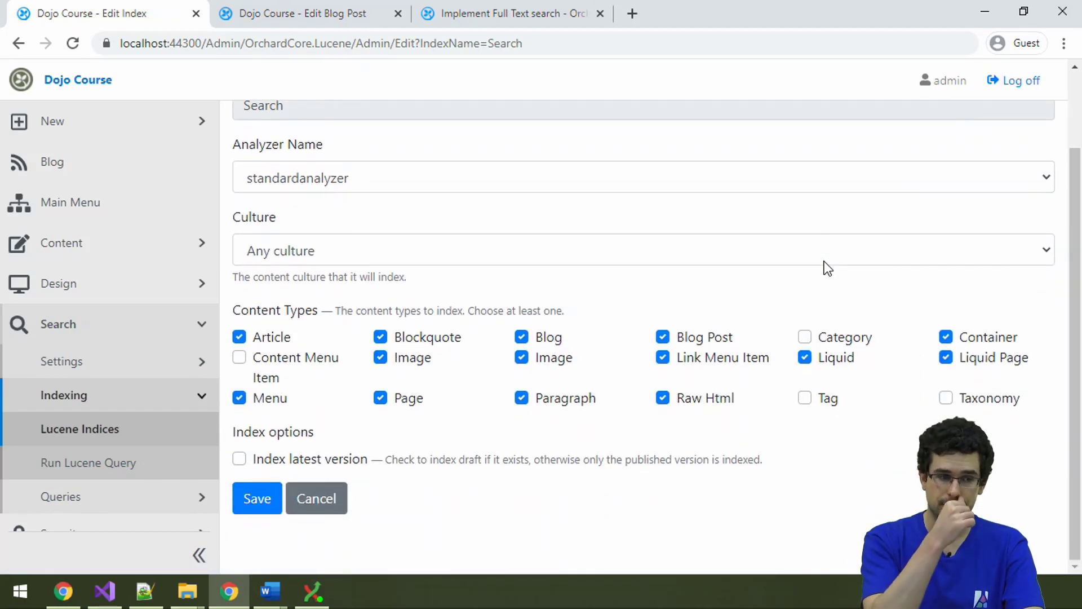
mouse_move(418, 212)
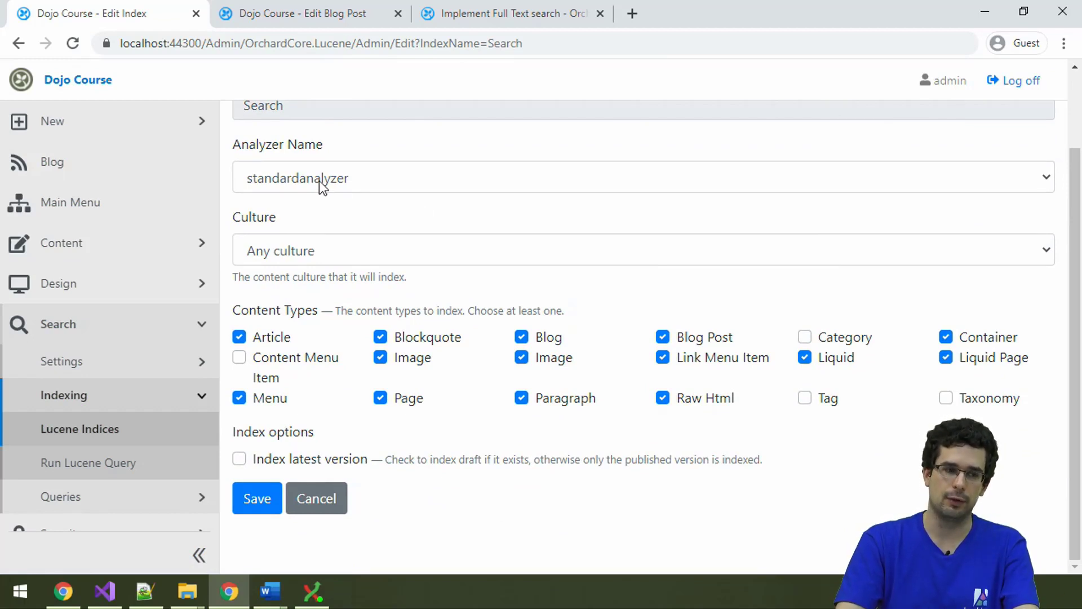
left_click(642, 178)
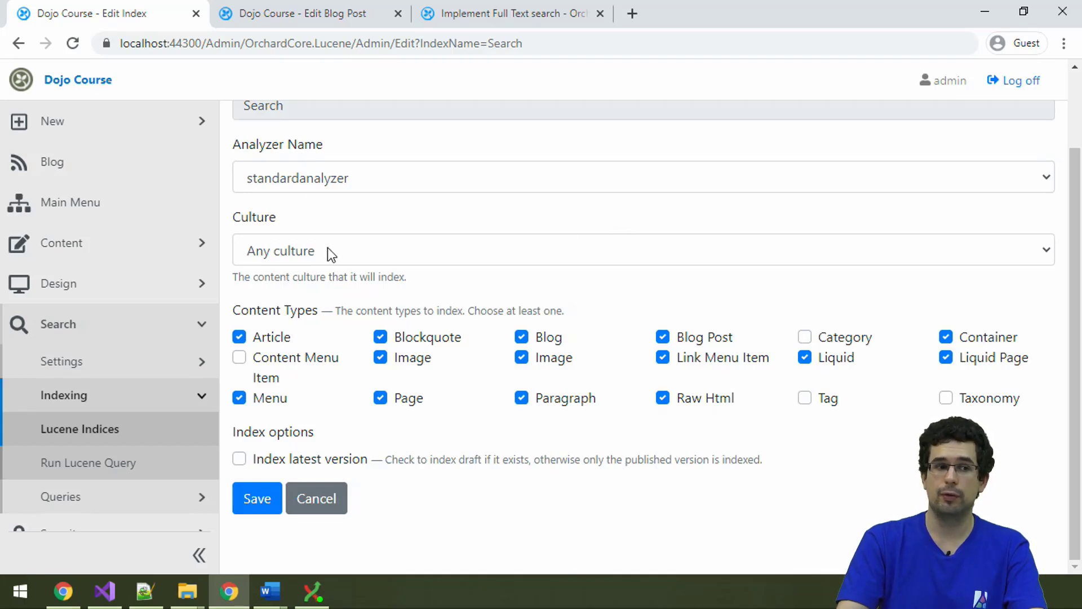
left_click(642, 249)
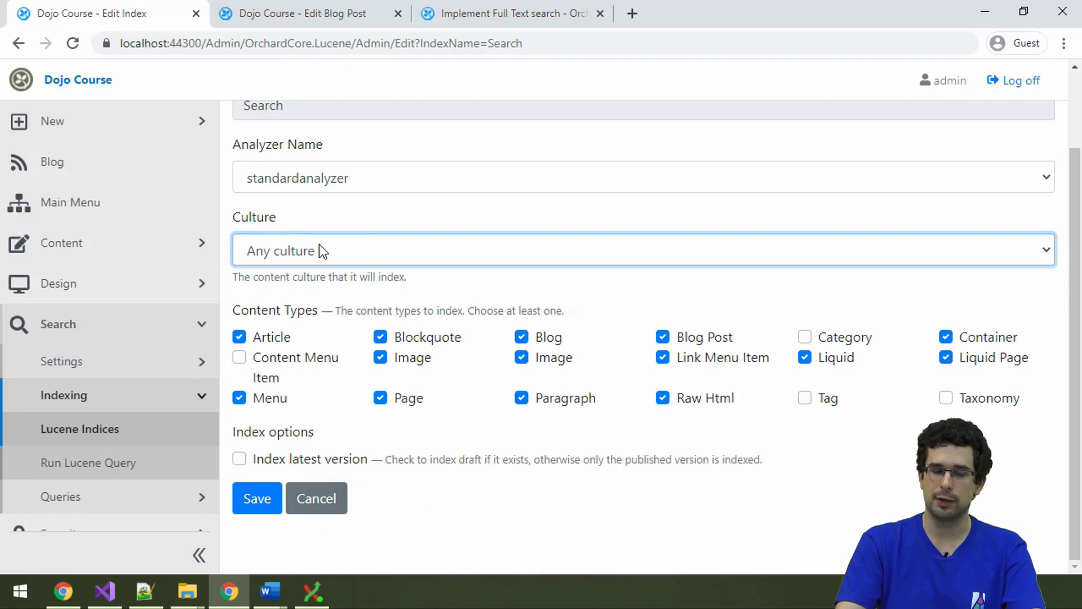
mouse_move(181, 242)
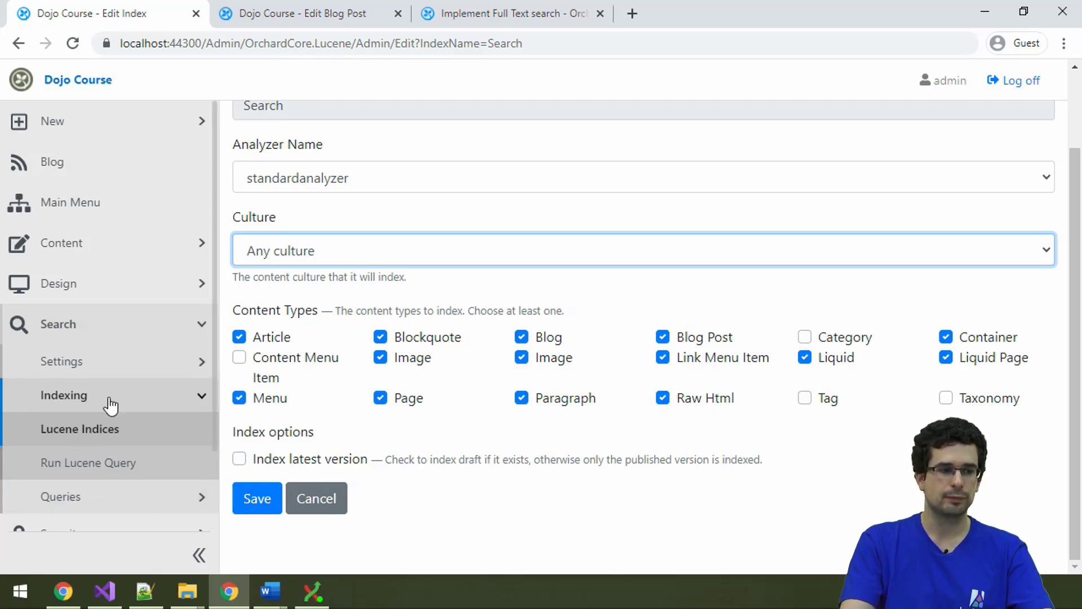
Open the Lucene Query runner for the Search index from Lucene Indices
left_click(316, 498)
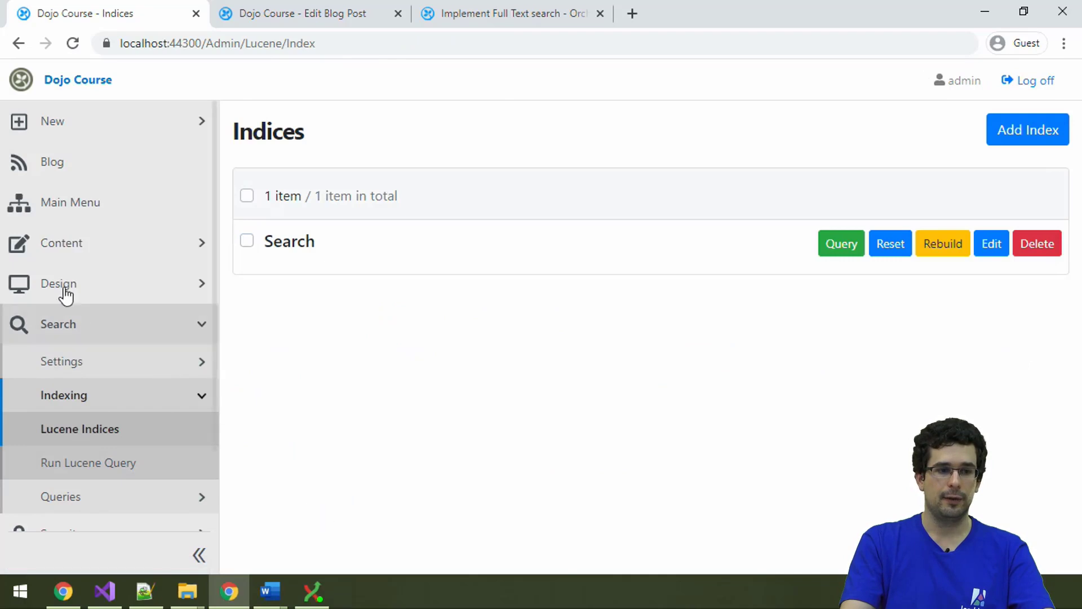
left_click(839, 243)
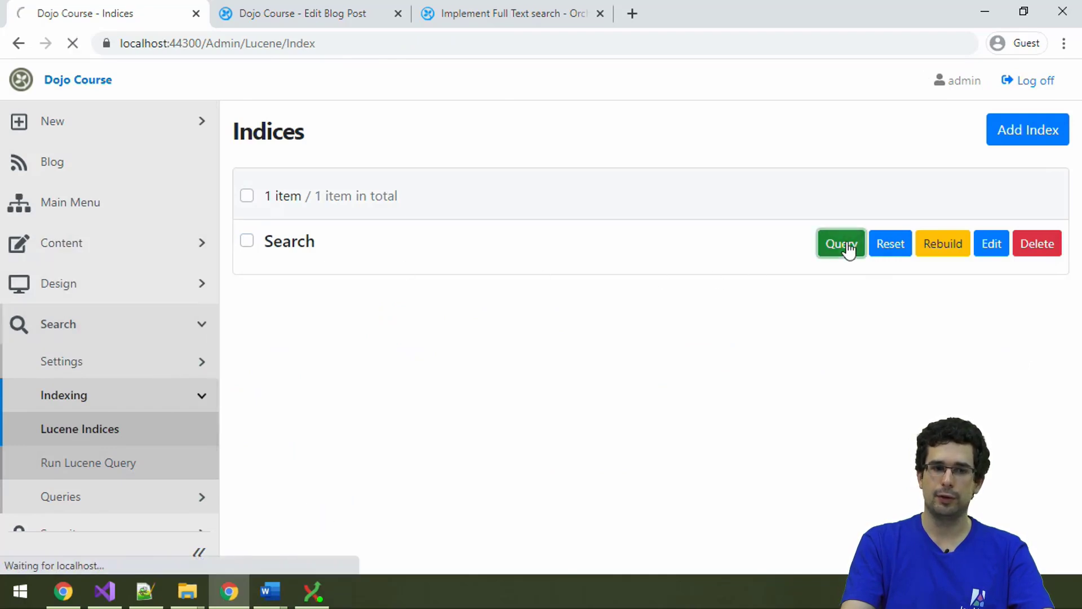
left_click(840, 243)
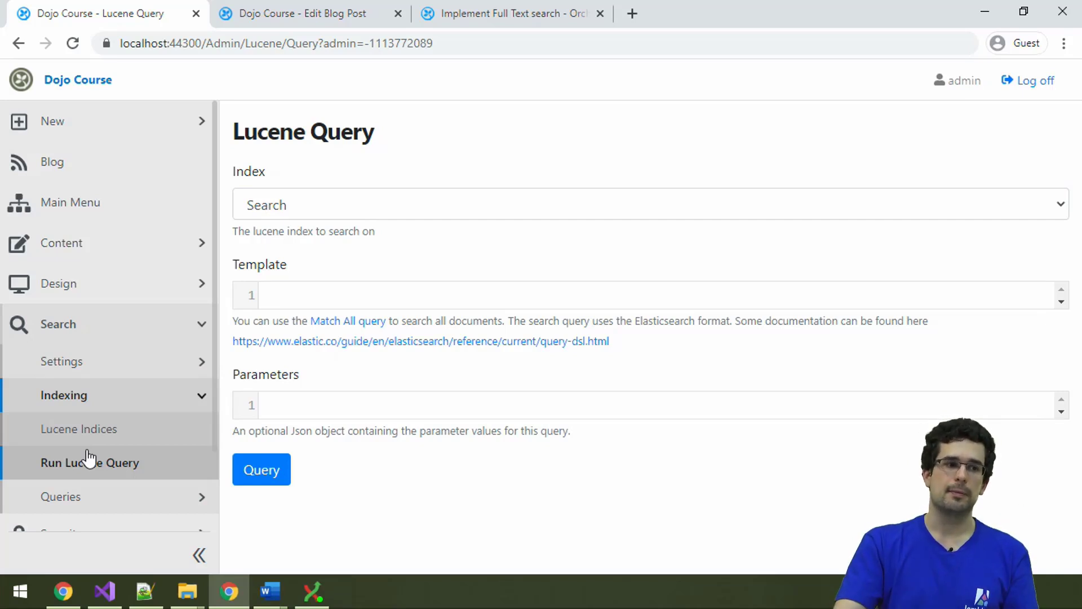
mouse_move(513, 13)
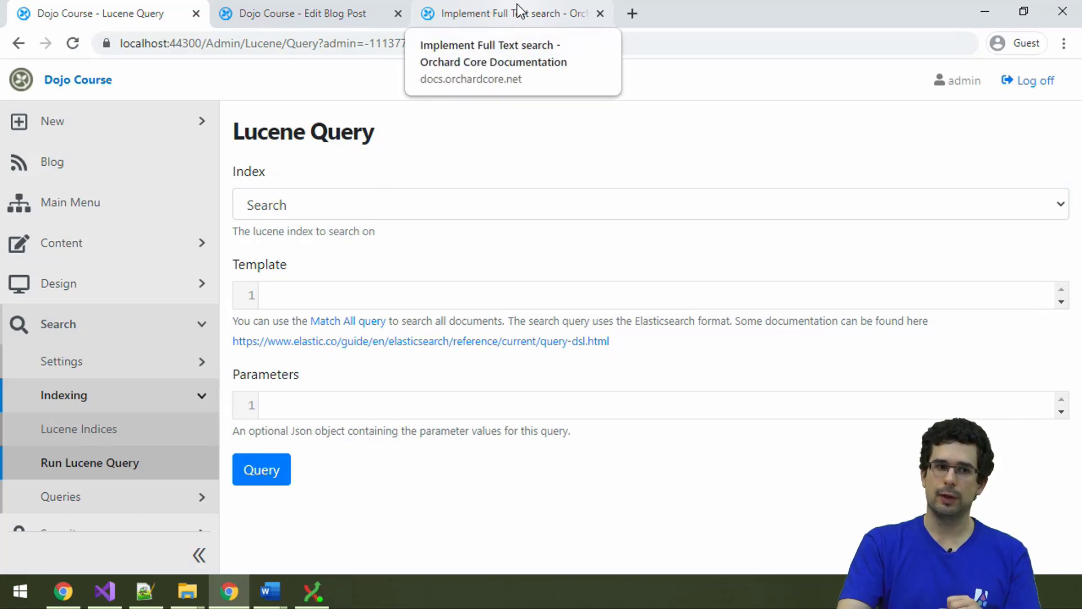
Skim the full-text search guide, then search the docs for 'lucene' (11 results)
left_click(510, 13)
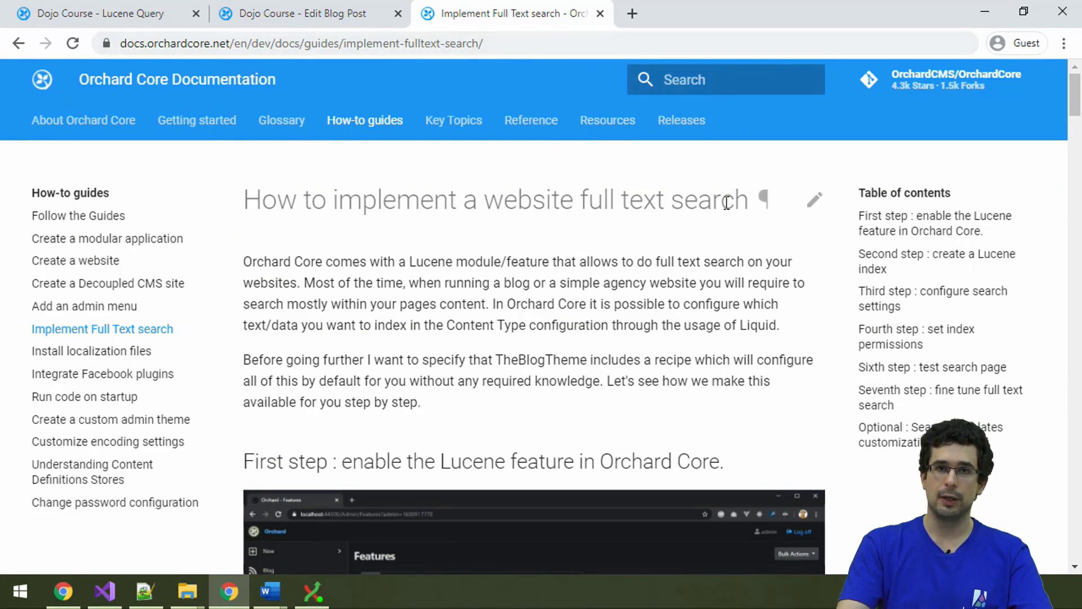
scroll("down", 3)
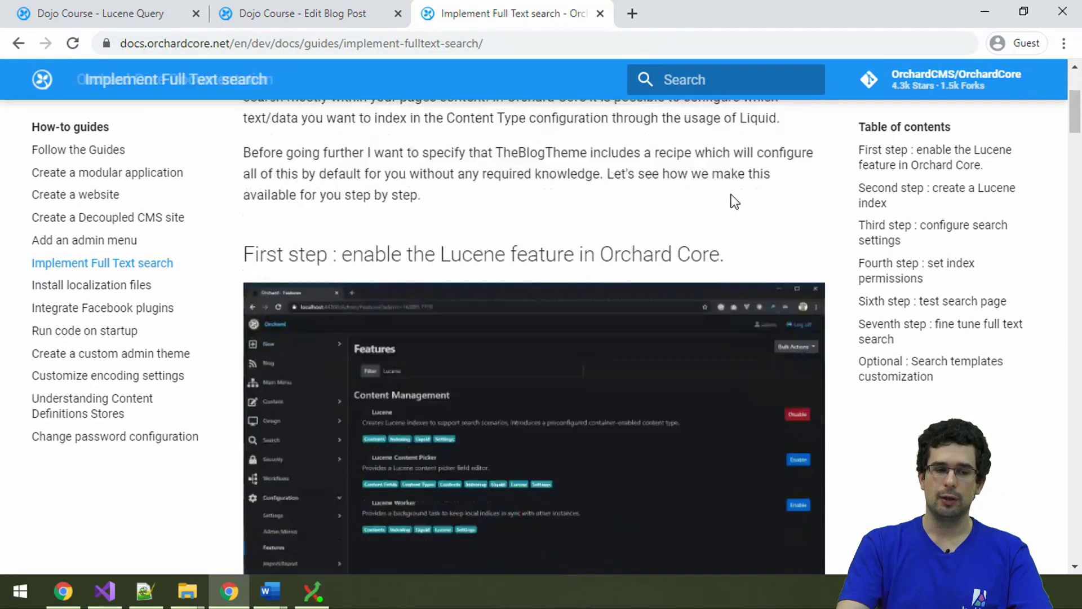
scroll("down", 3)
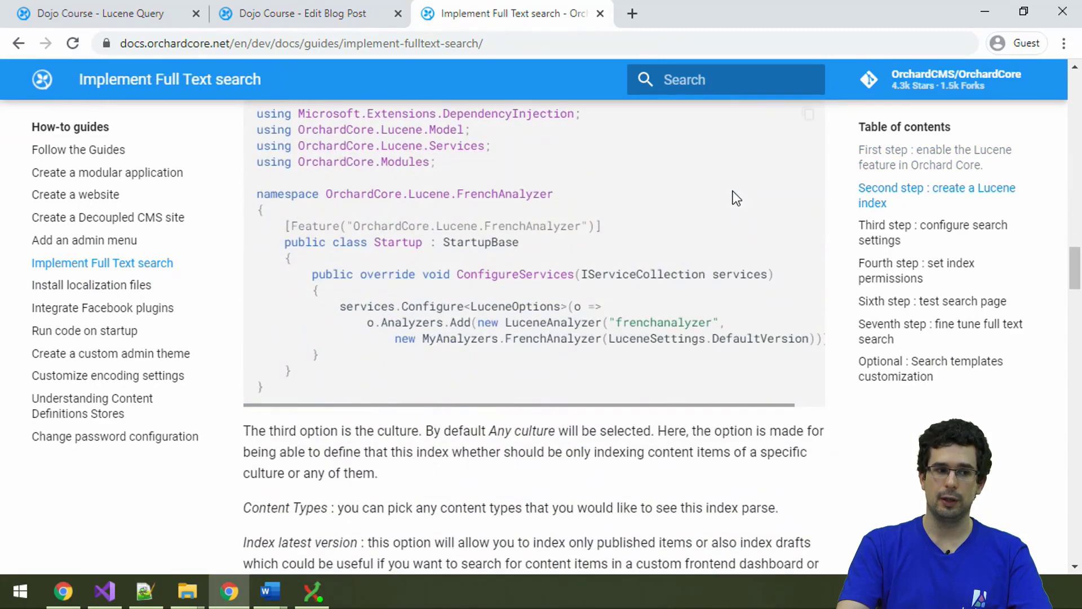
scroll("up", 3)
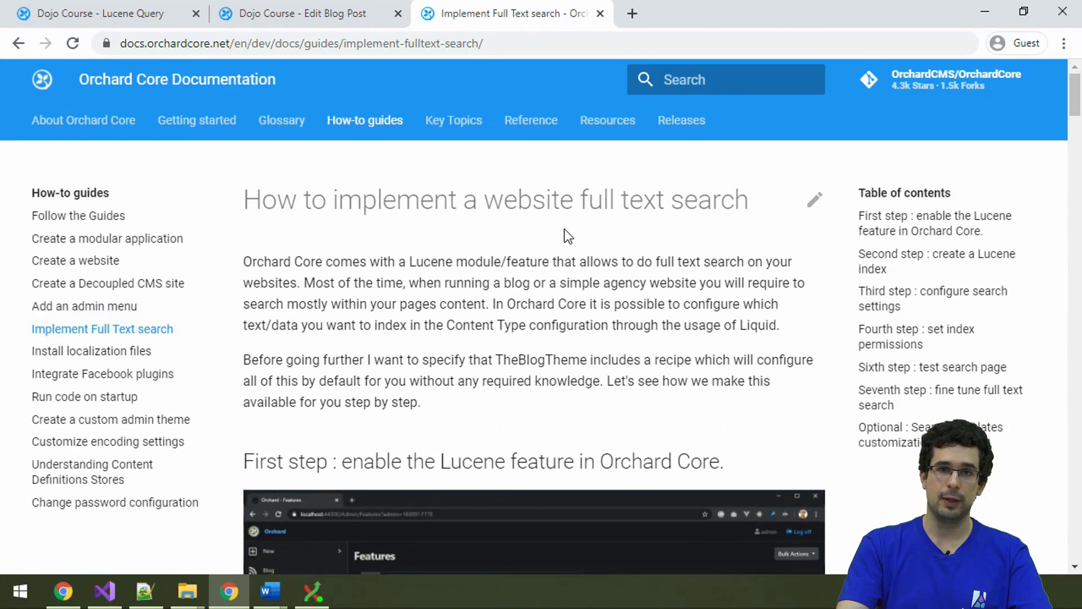
left_click(724, 78)
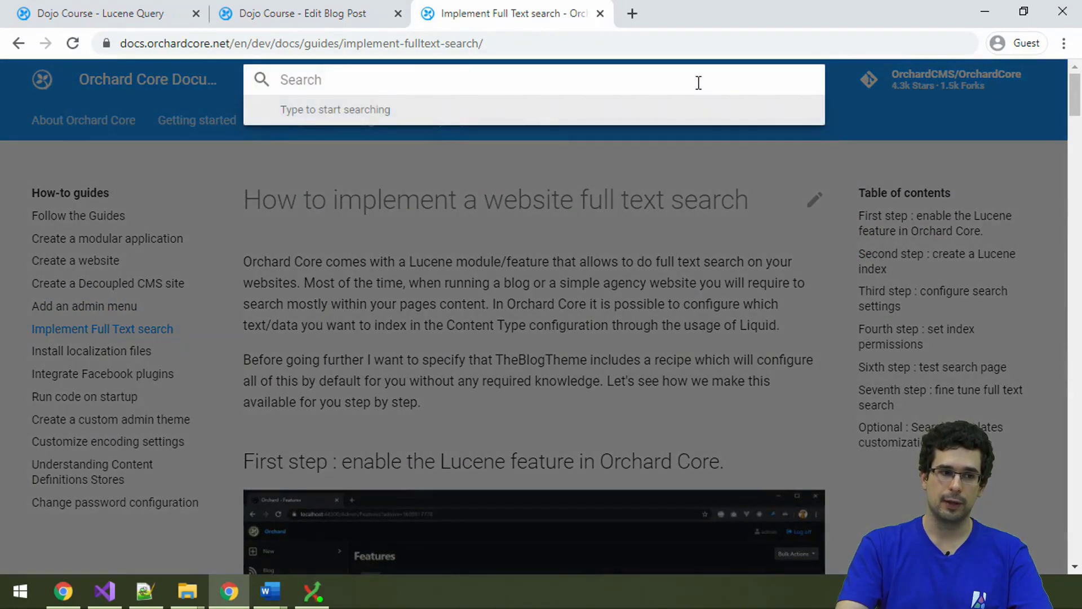
type("lucene")
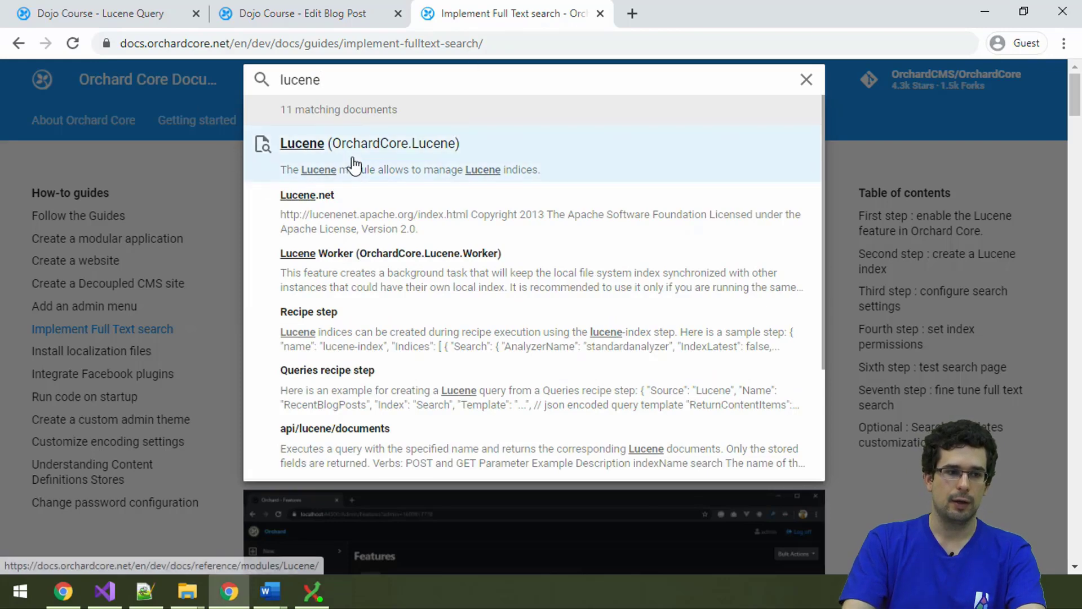
Read the 'Lucene (OrchardCore.Lucene)' reference page, then return to the Lucene Query page
left_click(301, 143)
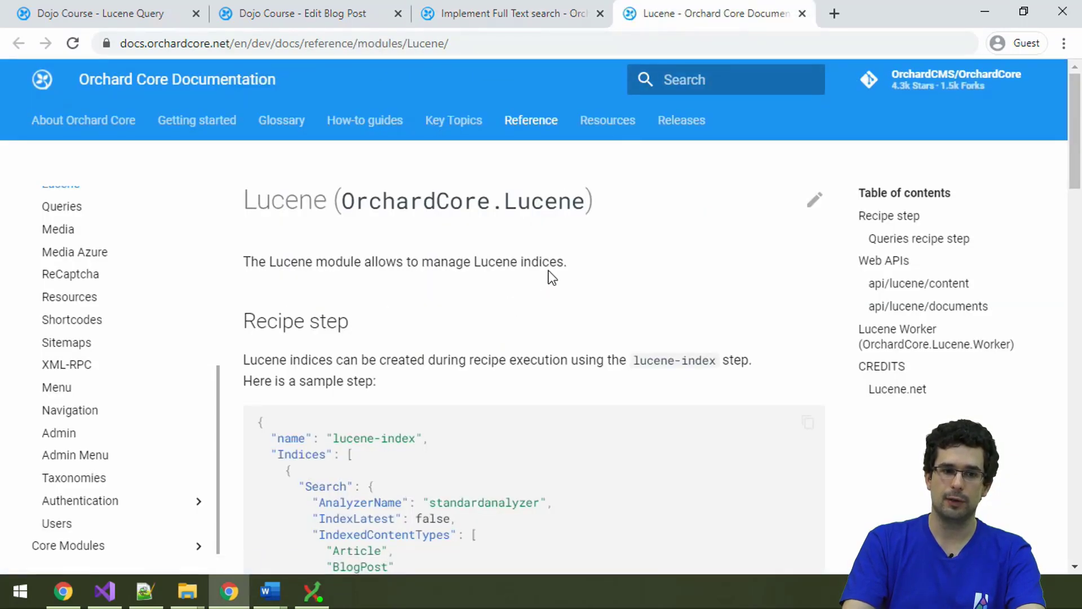
scroll("down", 3)
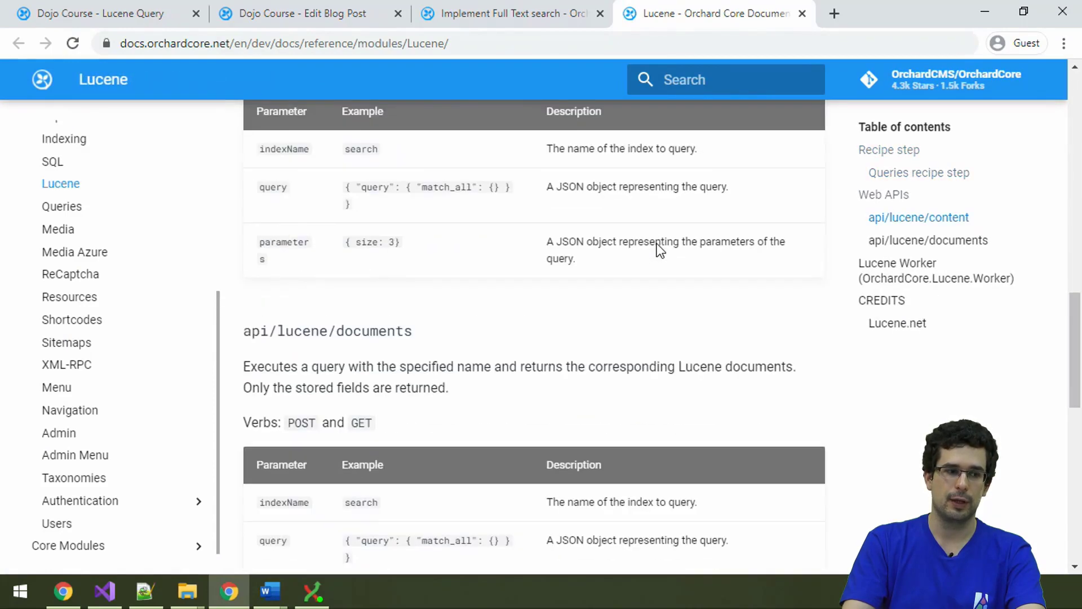
scroll("down", 3)
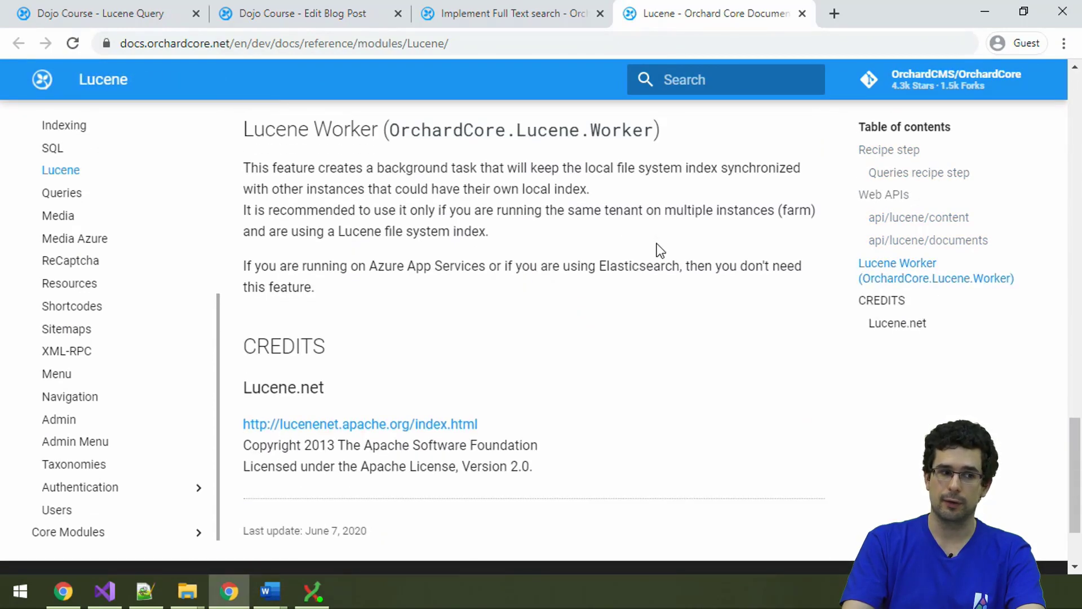
left_click(97, 13)
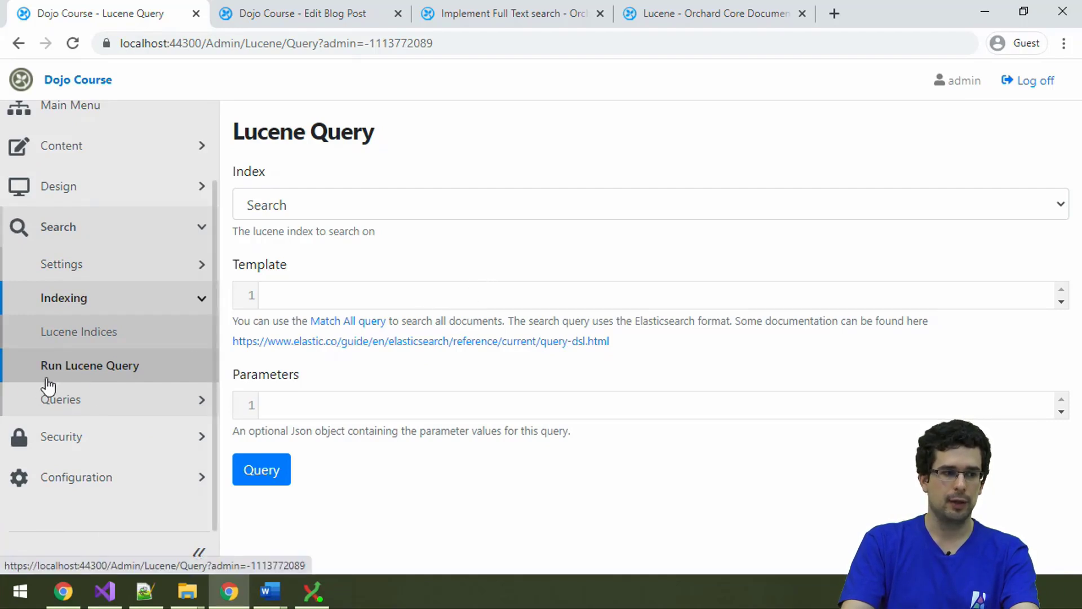
Open the saved RecentBlogPosts query and scroll through its BlogPost filter settings
left_click(60, 399)
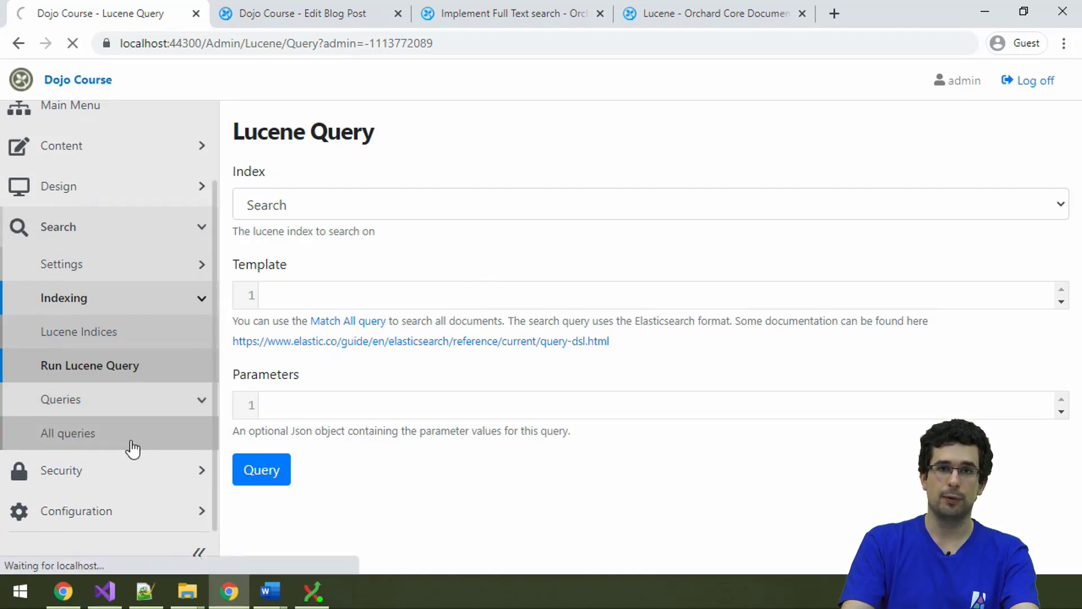
mouse_move(142, 424)
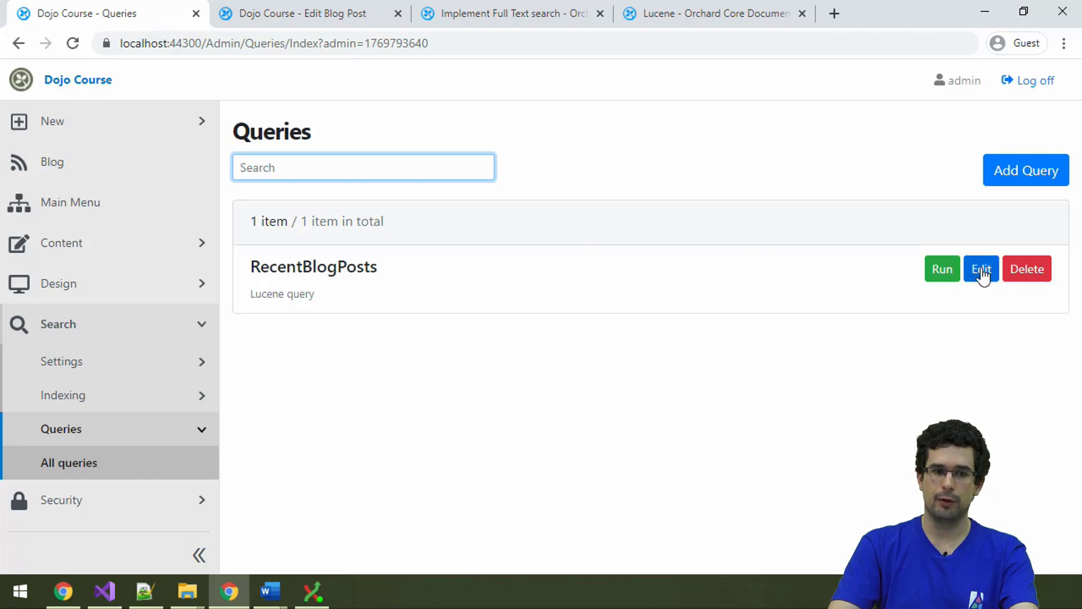
left_click(980, 268)
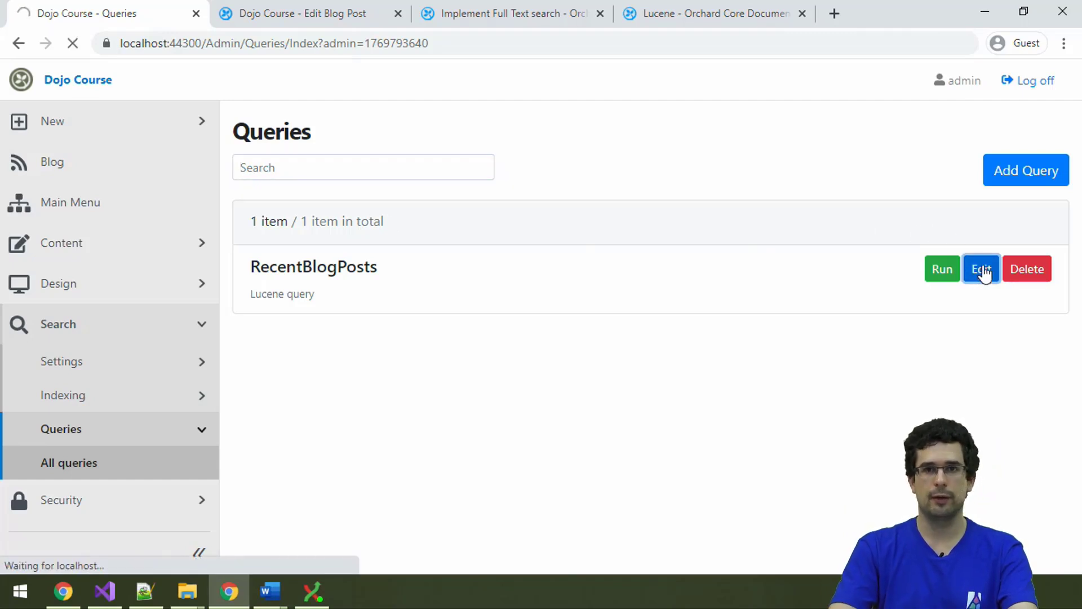
left_click(981, 268)
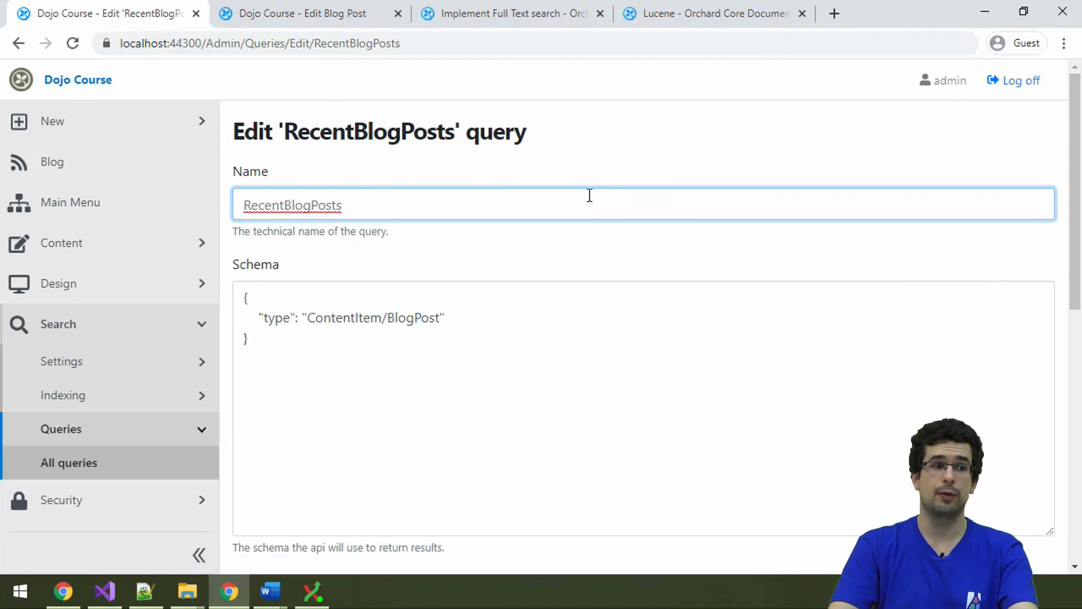
scroll("down", 3)
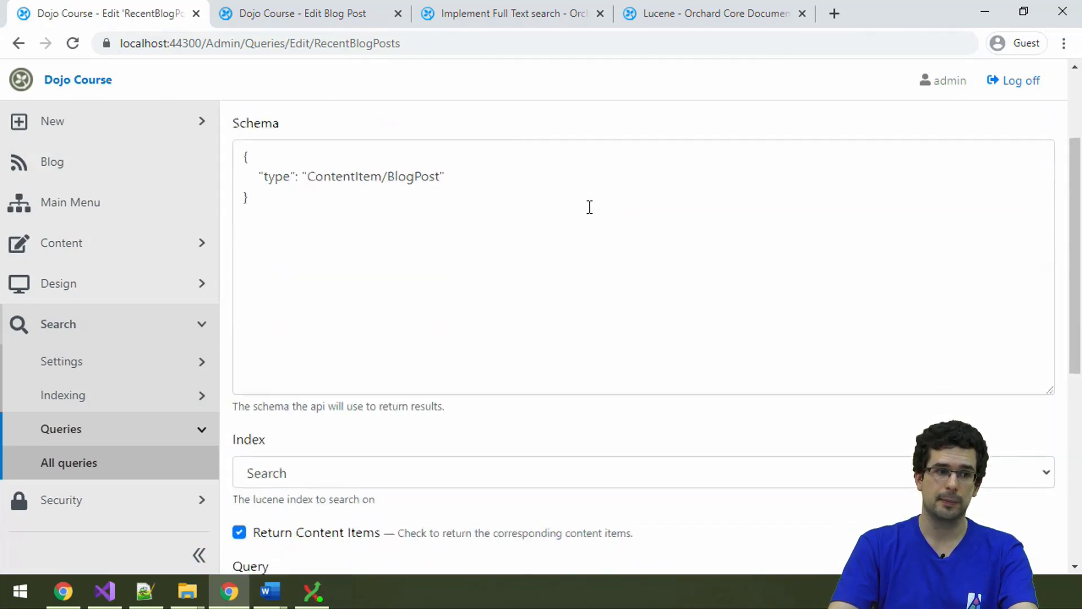
scroll("down", 3)
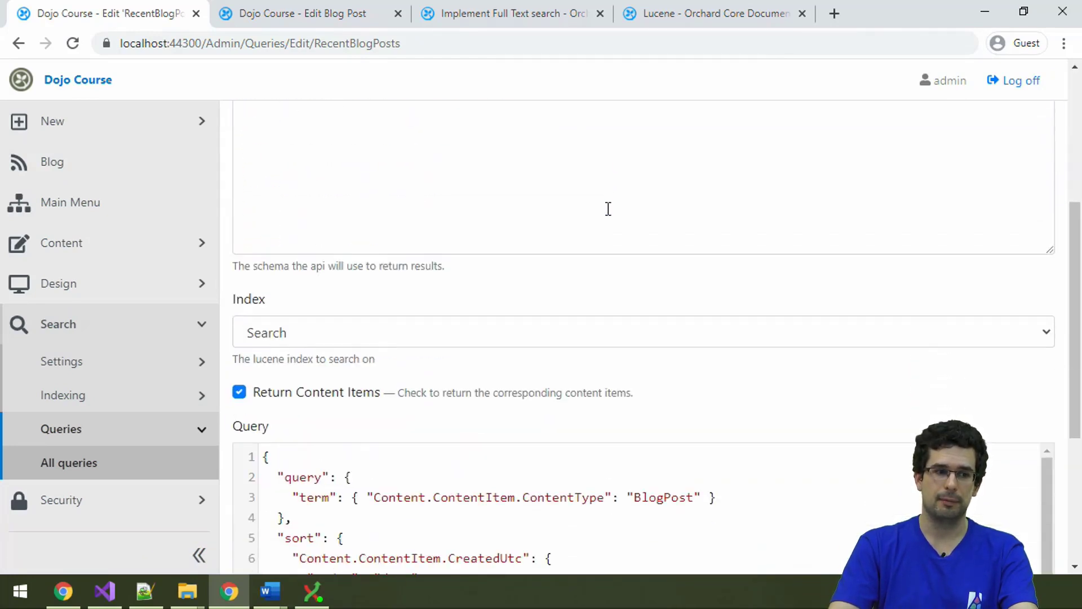
scroll("down", 3)
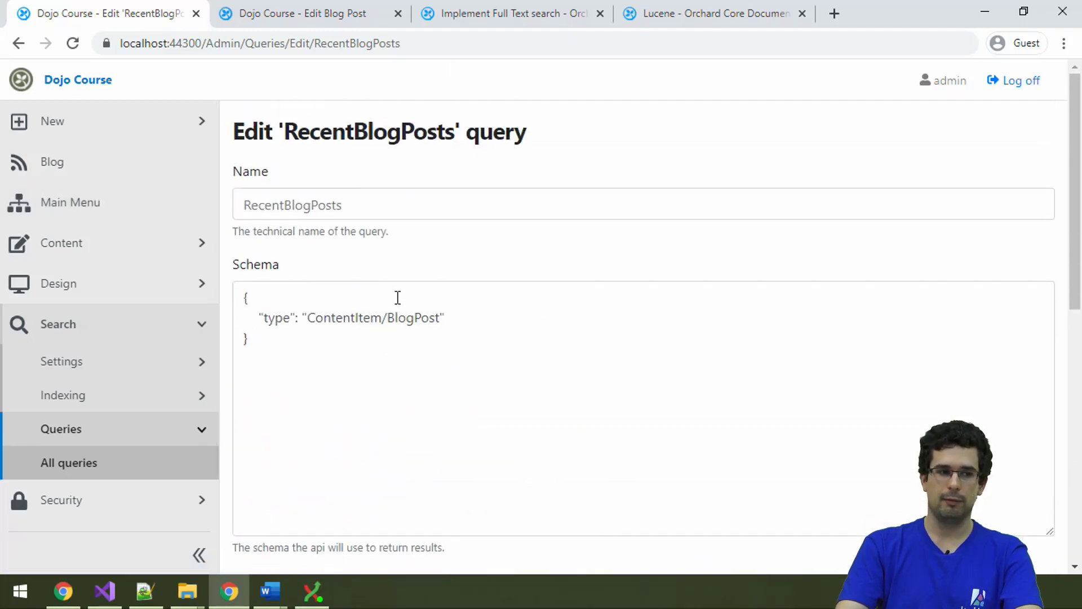
Select the query's technical name, then return to the Lucene documentation page
double_click(292, 204)
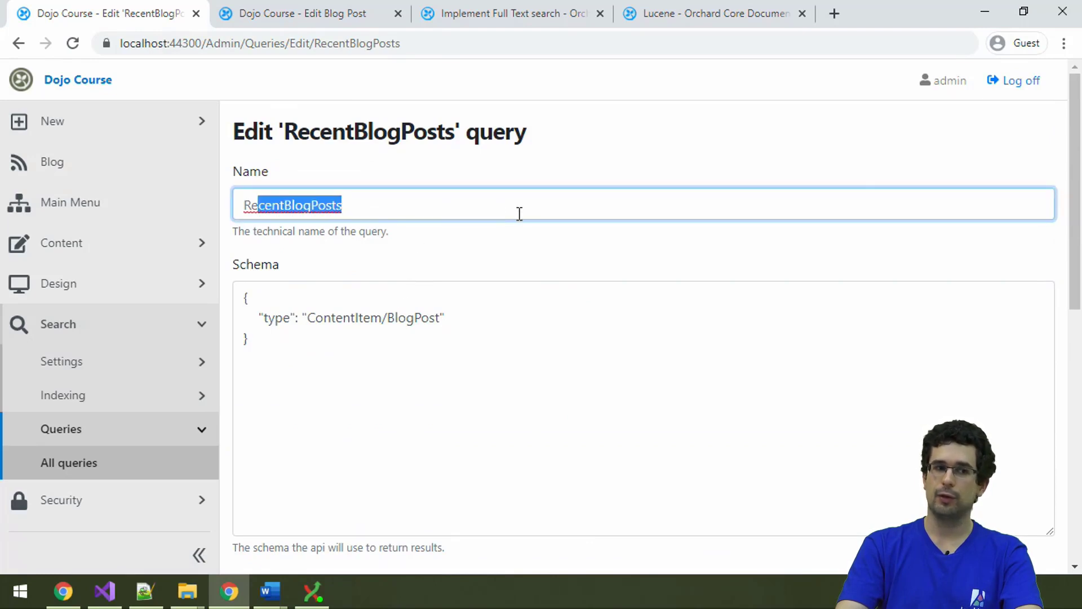
left_click(517, 228)
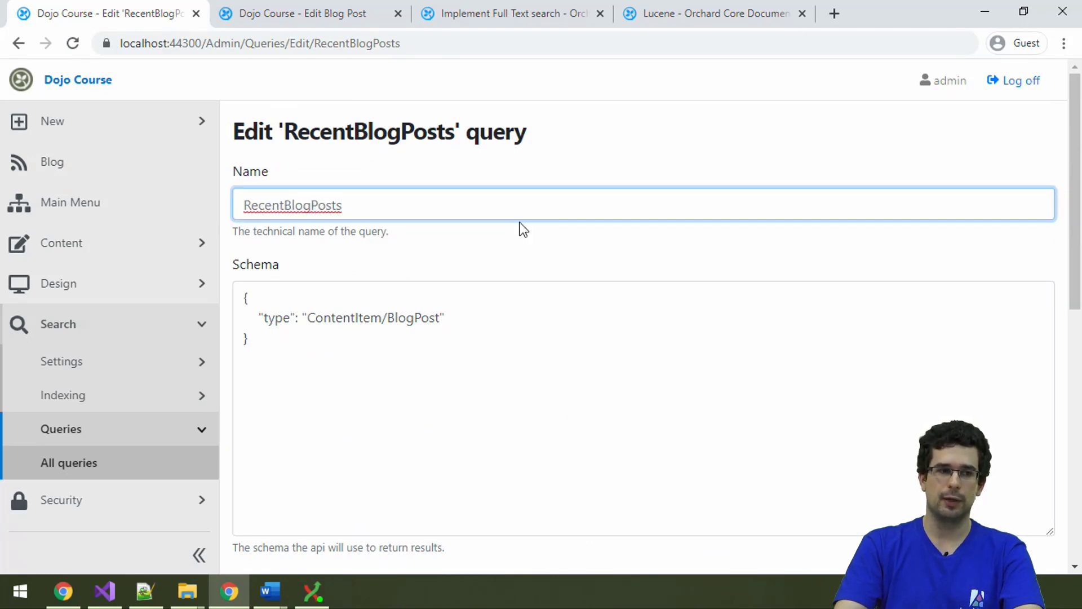
left_click(714, 13)
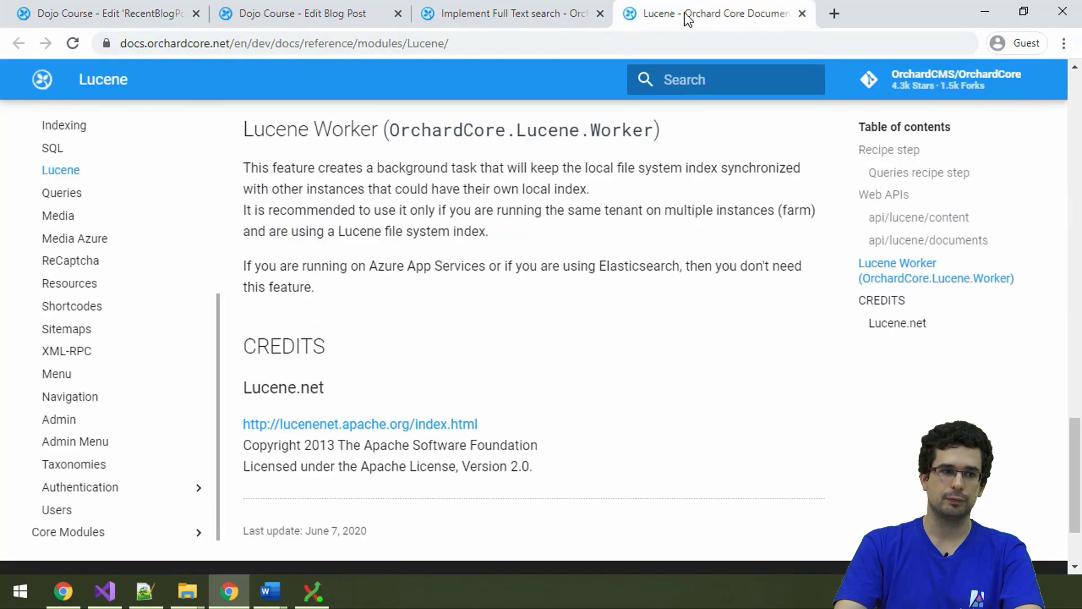
Search the public blog site for 'explore' and view the matching exploration blog post
left_click(296, 13)
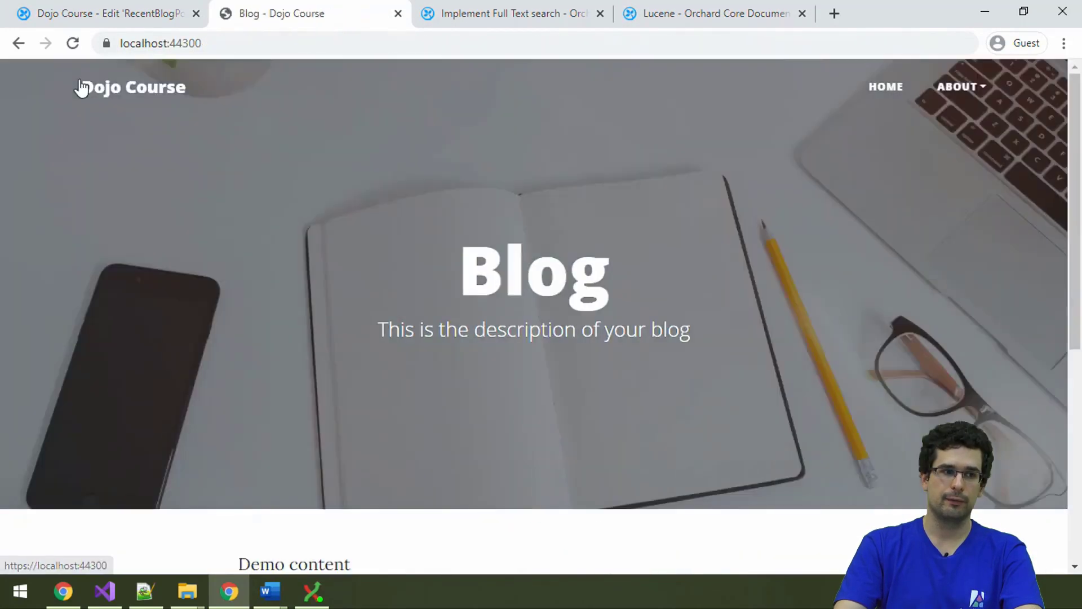
scroll("down", 3)
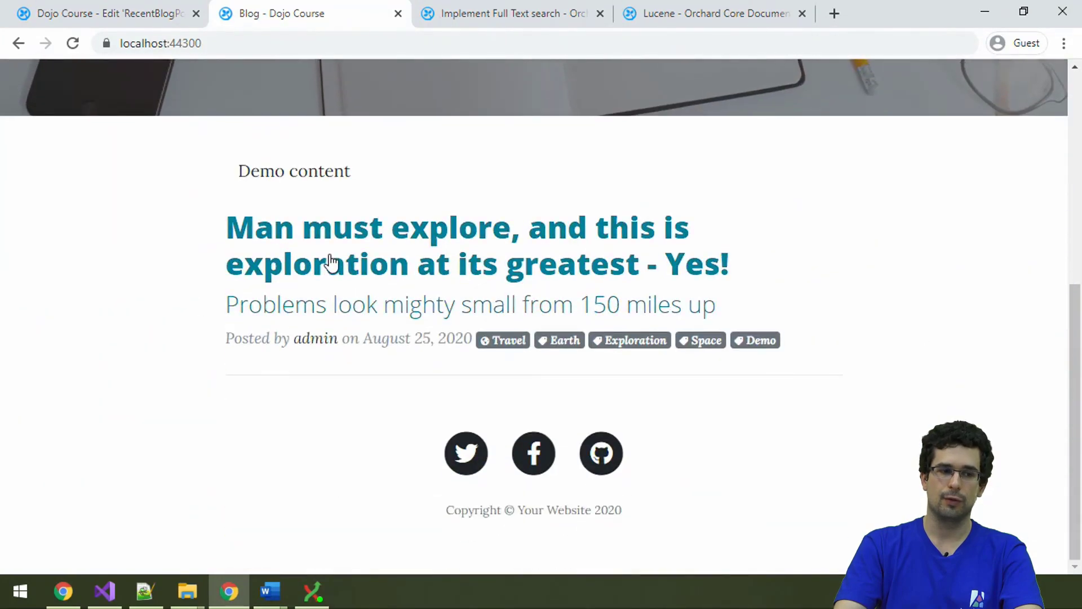
mouse_move(329, 266)
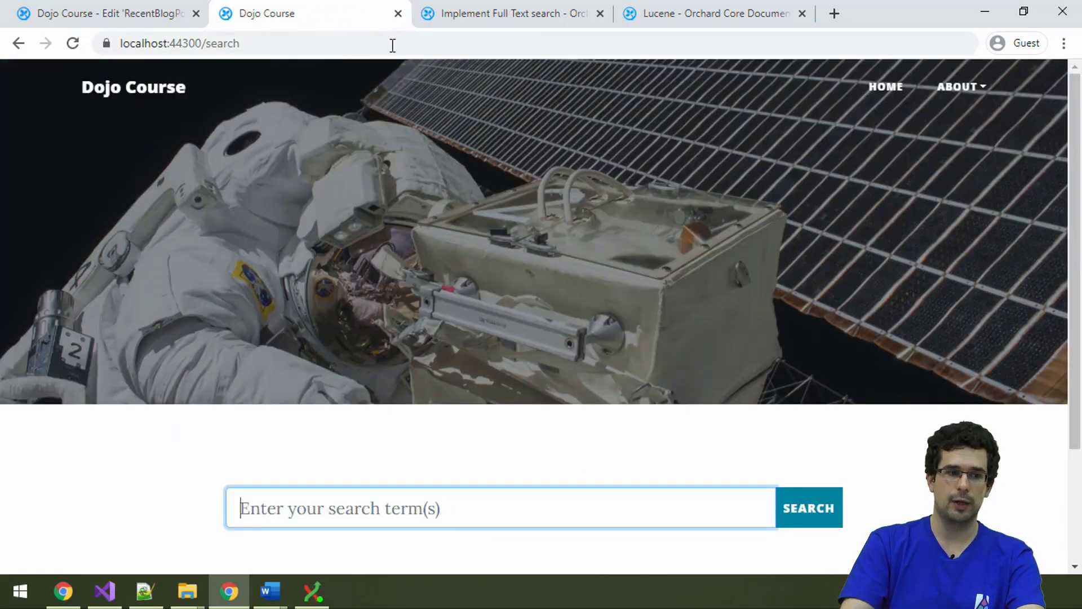
scroll("down", 3)
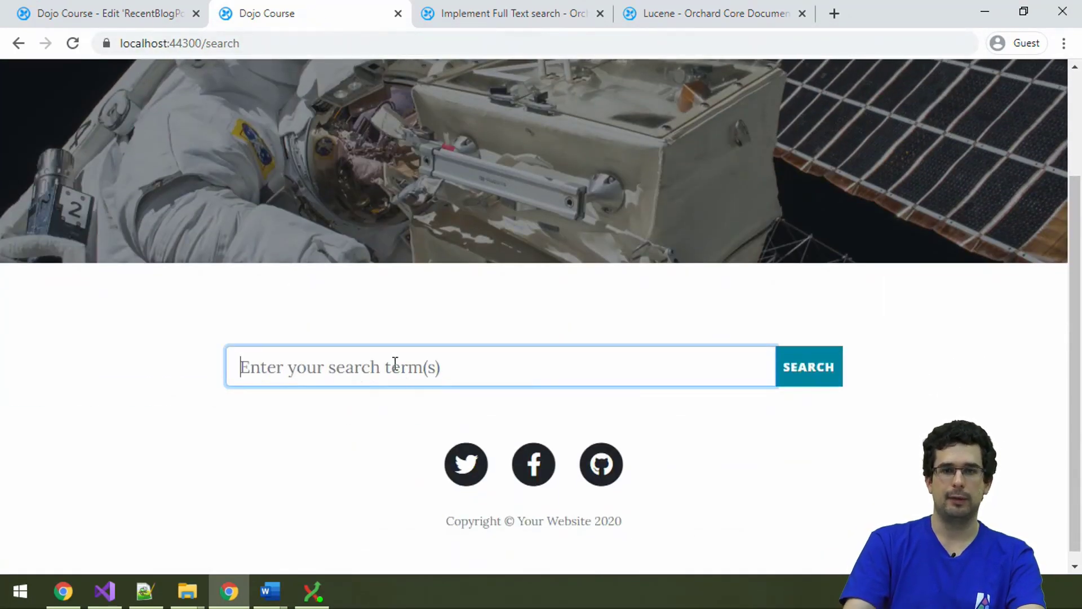
type("explore")
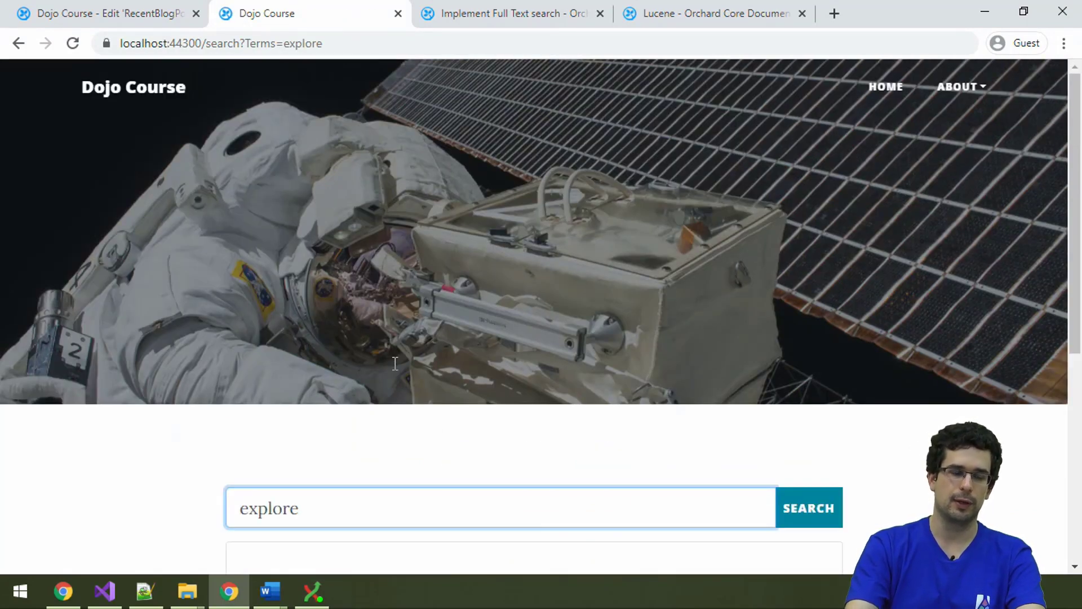
scroll("down", 3)
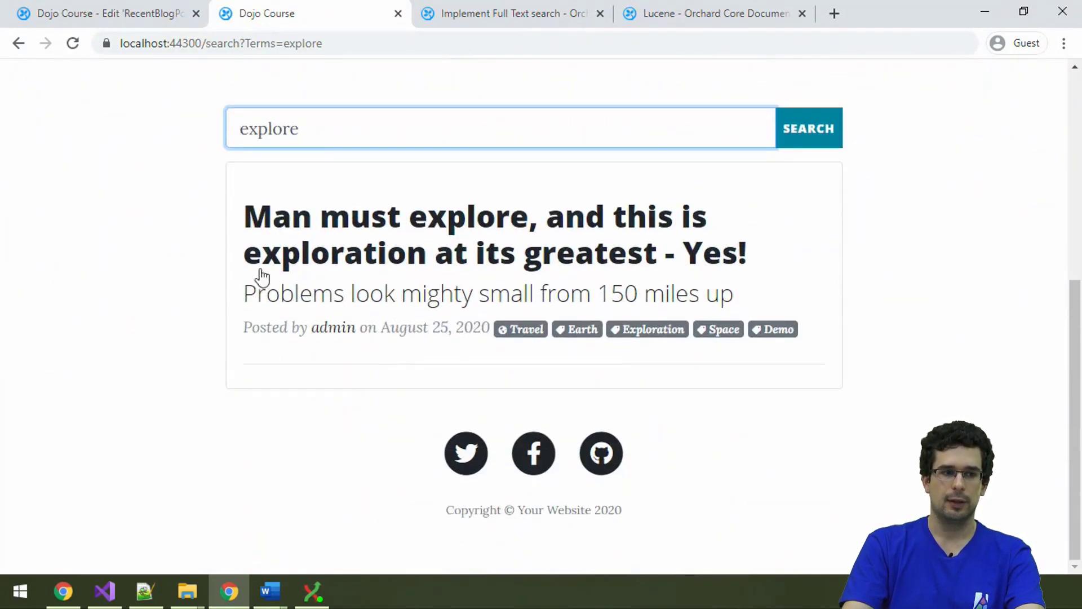